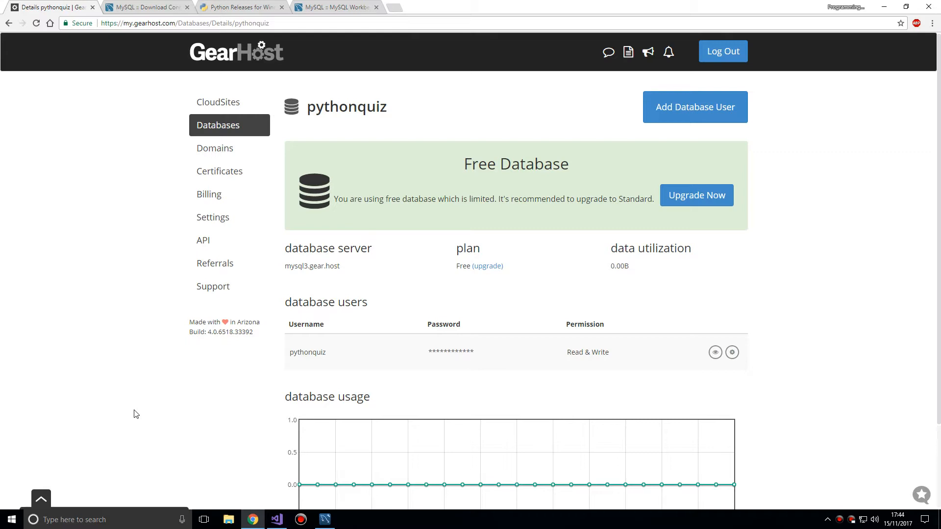
pyautogui.moveTo(191, 360)
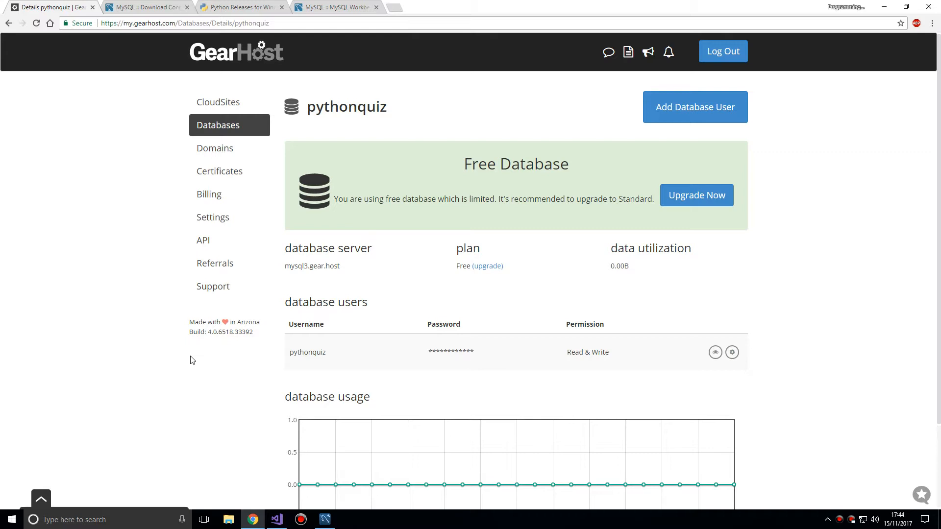
pyautogui.moveTo(69, 141)
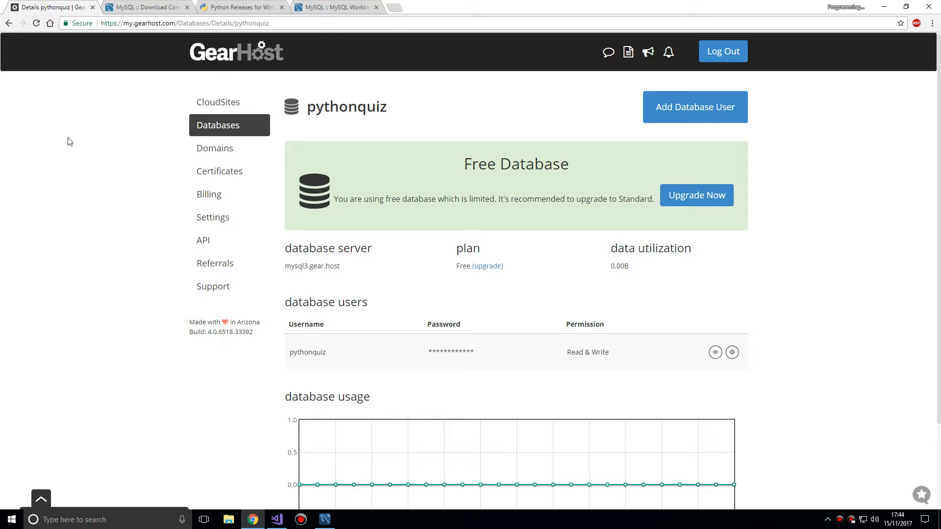
pyautogui.moveTo(79, 235)
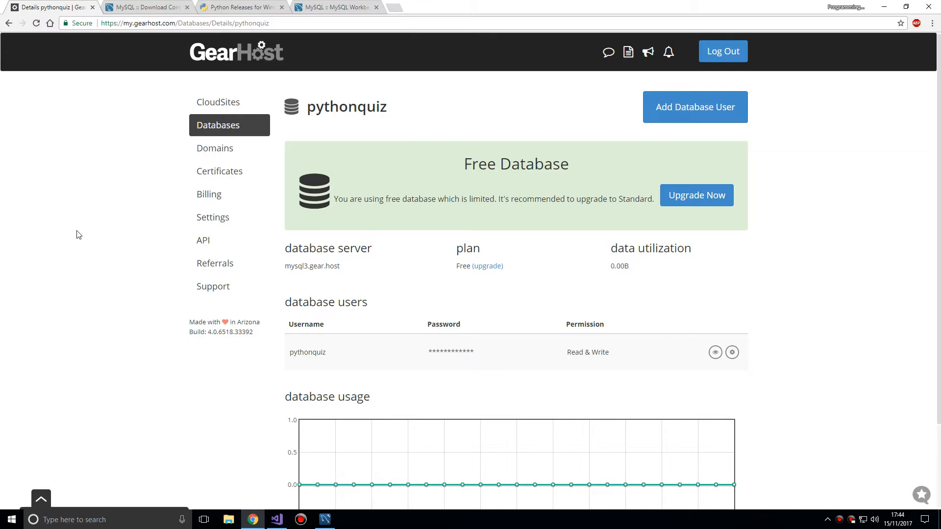
pyautogui.moveTo(379, 262)
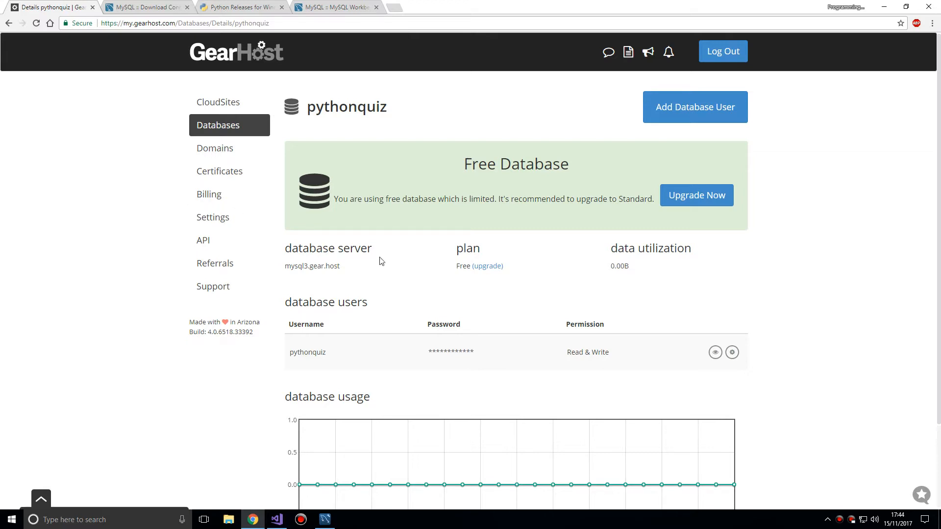
pyautogui.moveTo(294, 268)
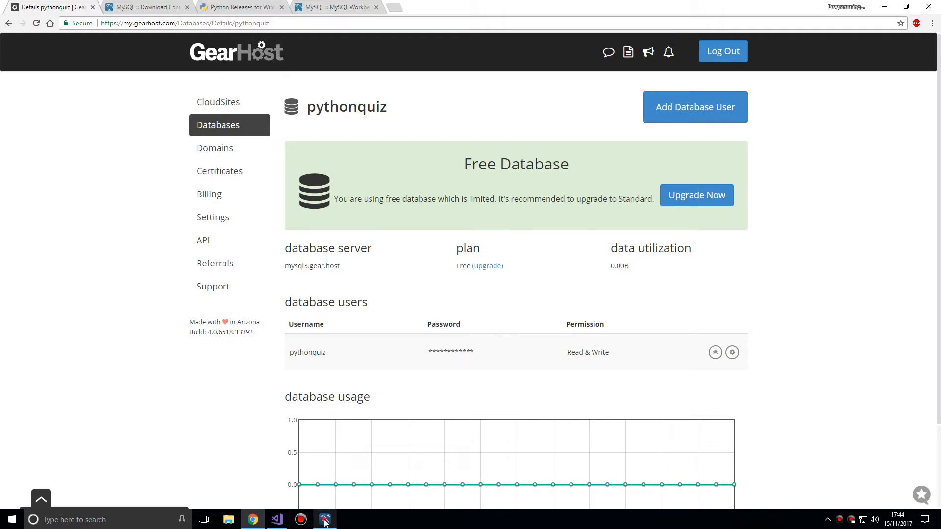
# - Bring up the Connector/Python GA releases page listing the 2.1.7 Windows installers
pyautogui.click(325, 519)
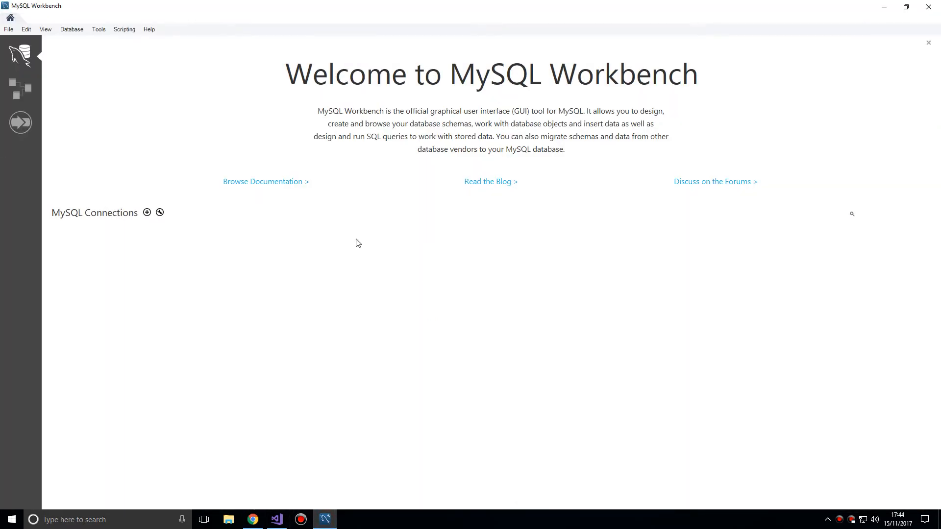
pyautogui.moveTo(649, 225)
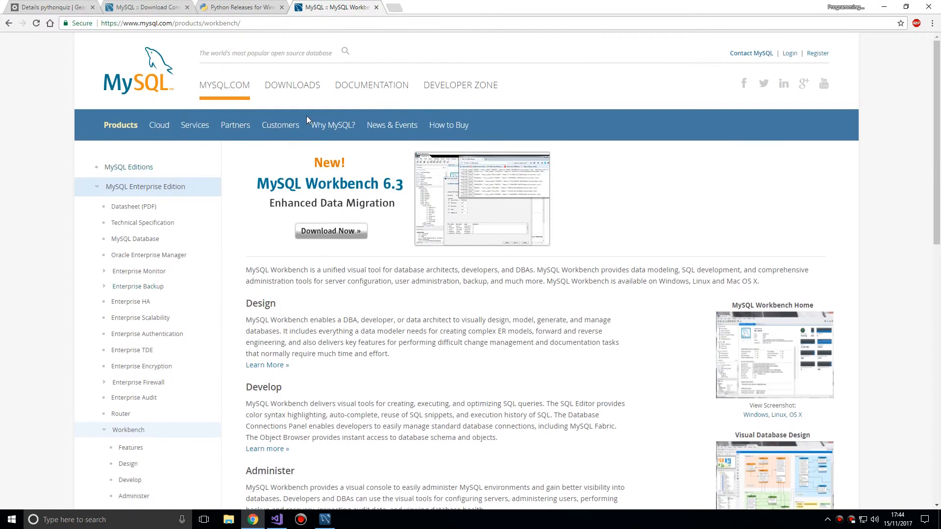
pyautogui.moveTo(294, 174)
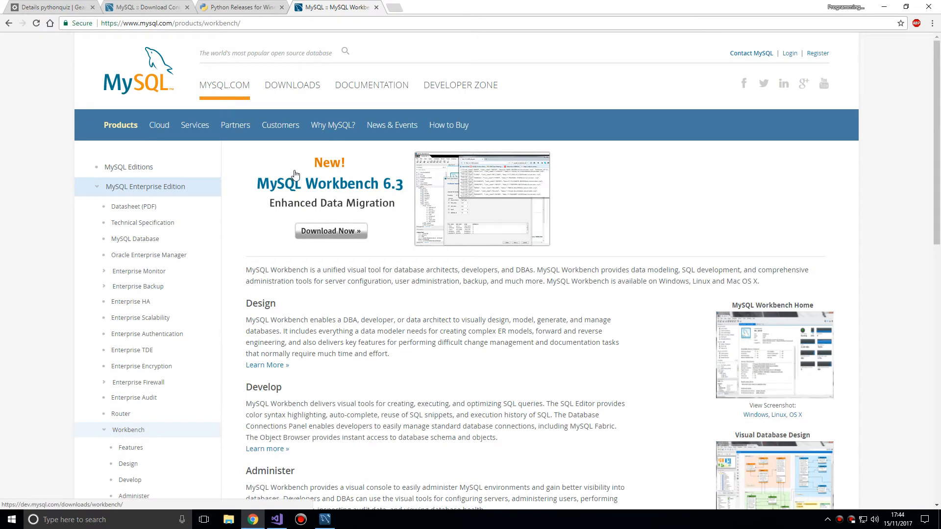
pyautogui.moveTo(255, 90)
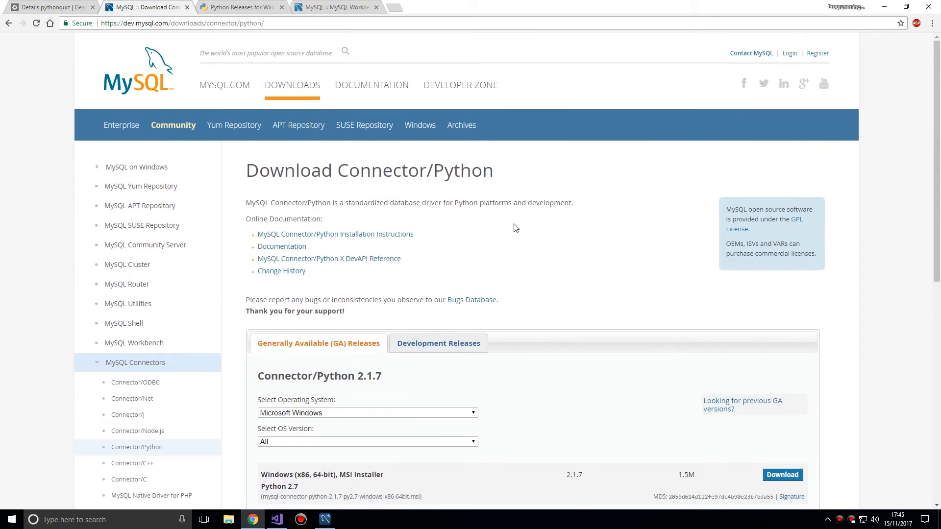
pyautogui.scroll(-3)
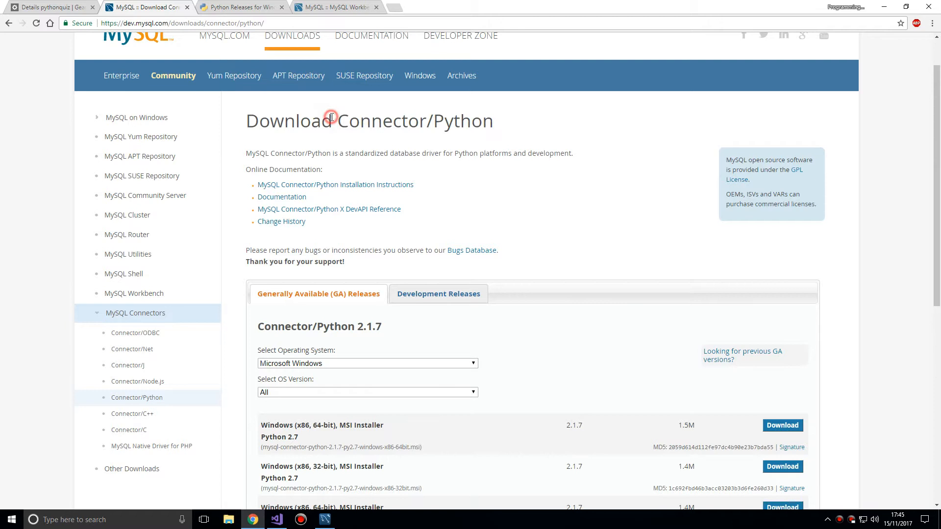
pyautogui.scroll(-3)
pyautogui.write('python')
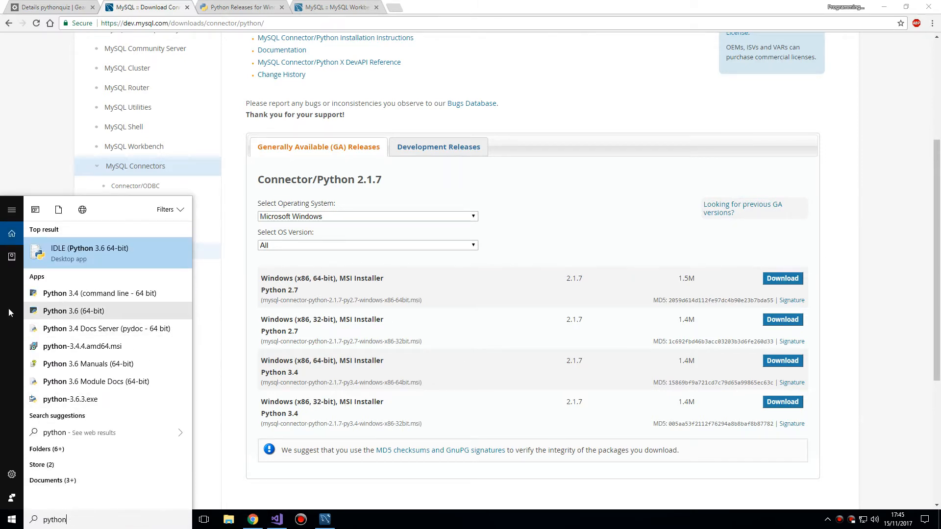
pyautogui.moveTo(172, 349)
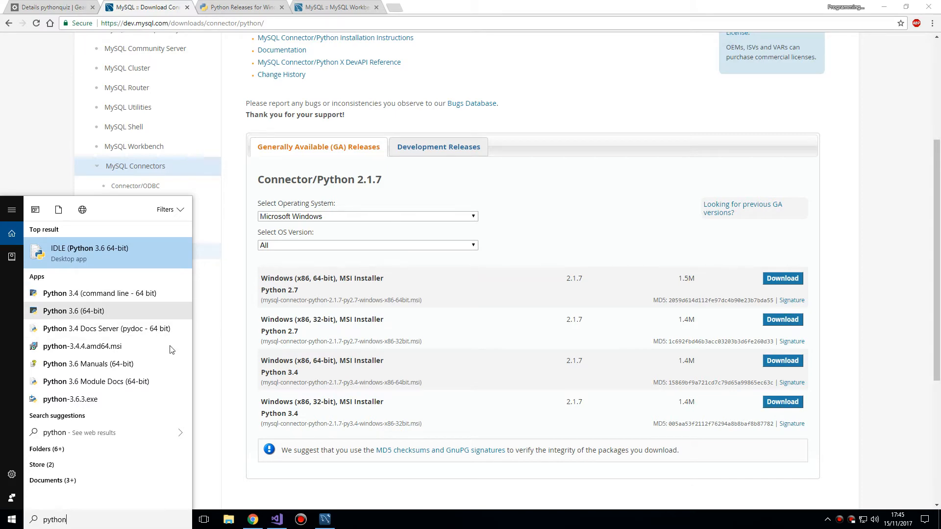
pyautogui.click(438, 147)
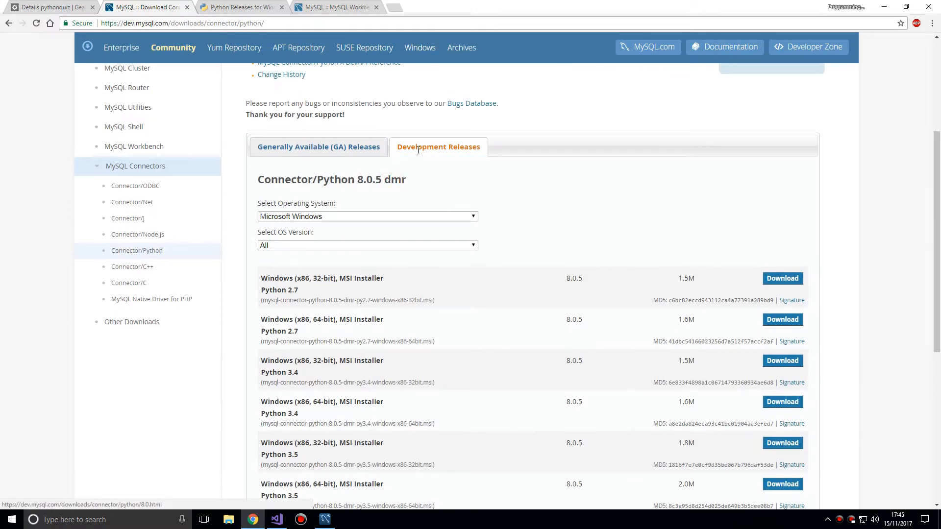
pyautogui.click(318, 147)
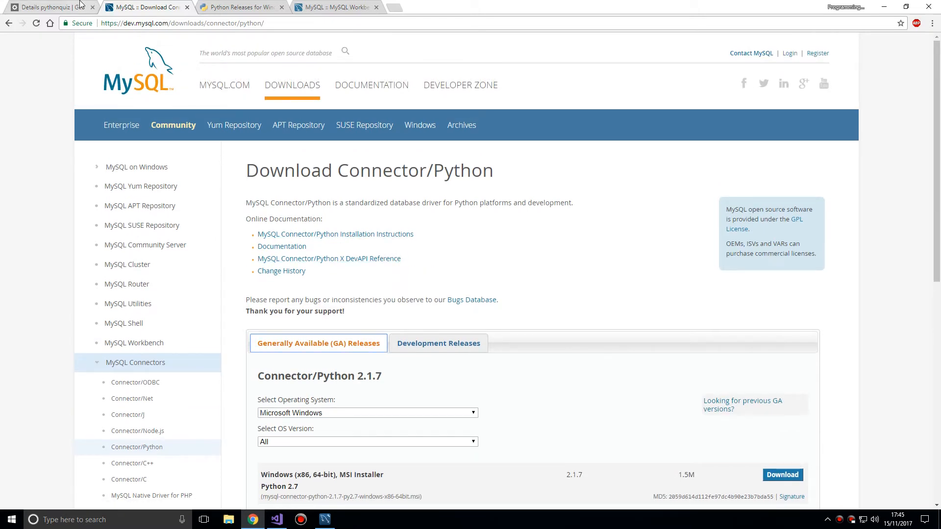
pyautogui.click(51, 6)
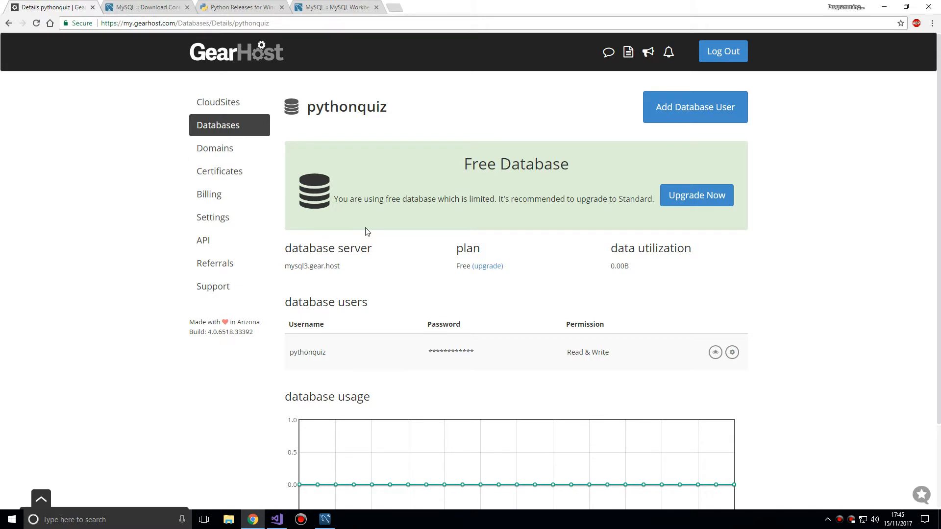
pyautogui.click(217, 125)
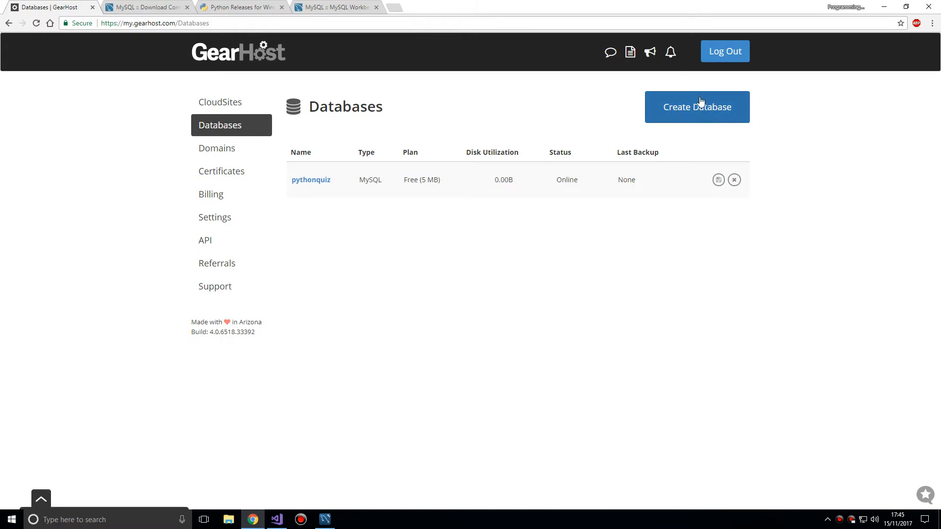
pyautogui.click(696, 107)
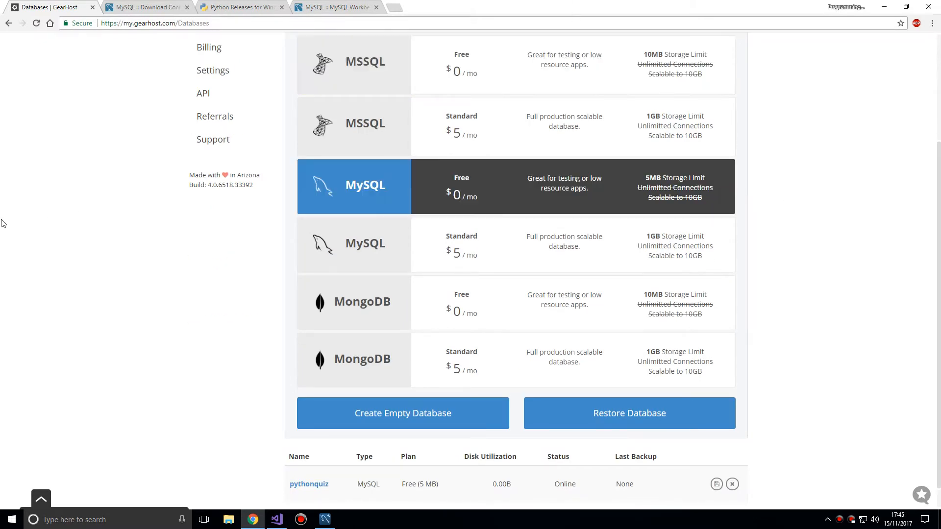
pyautogui.moveTo(653, 206)
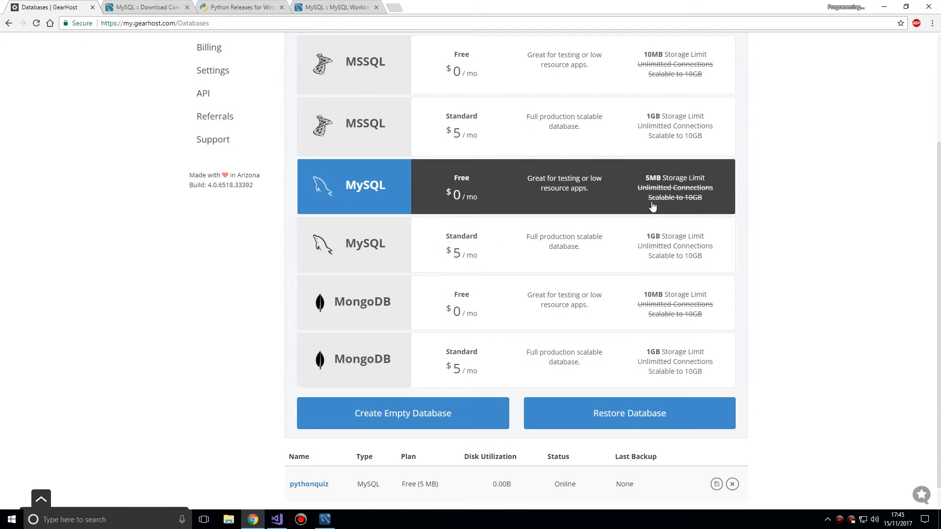
pyautogui.moveTo(750, 198)
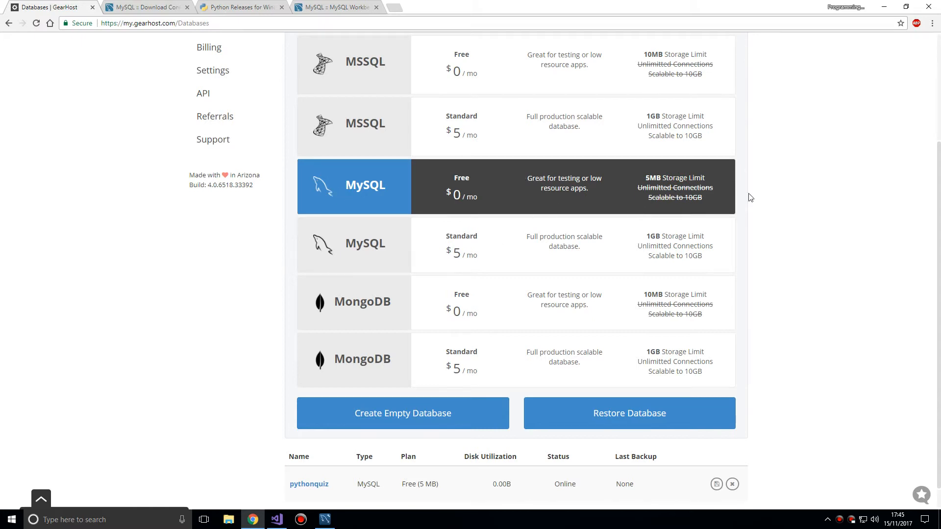
pyautogui.moveTo(644, 247)
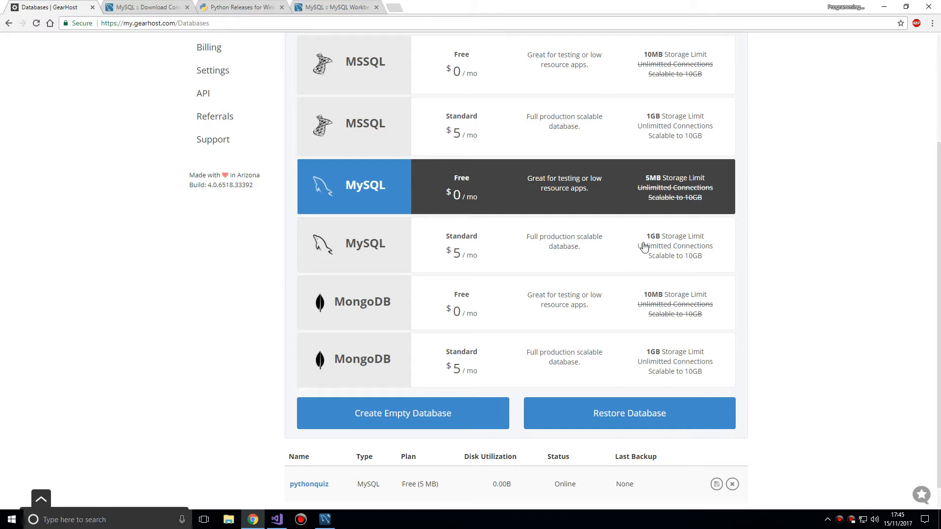
pyautogui.click(564, 245)
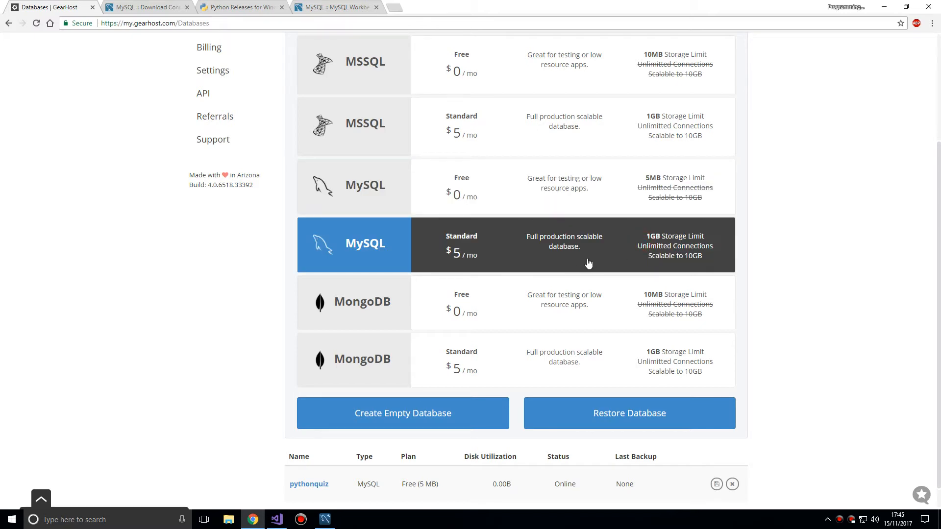
pyautogui.moveTo(551, 178)
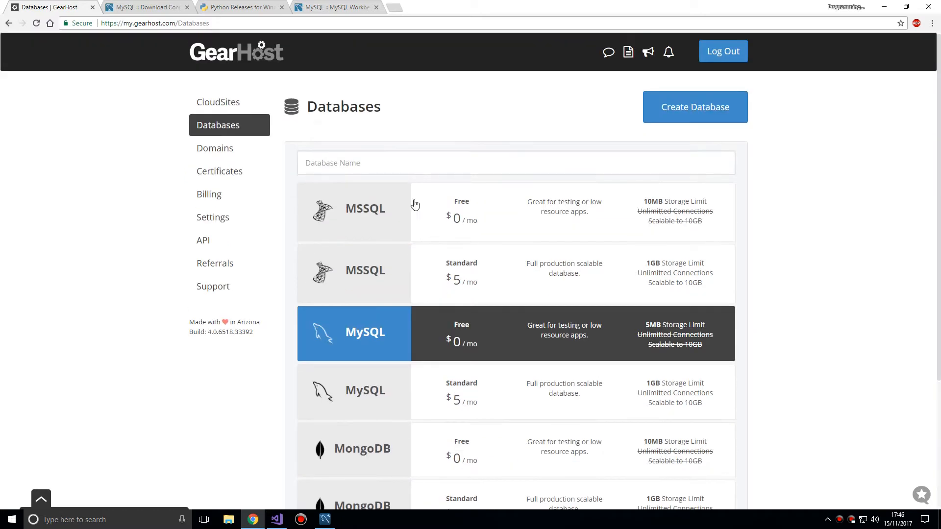
pyautogui.scroll(-3)
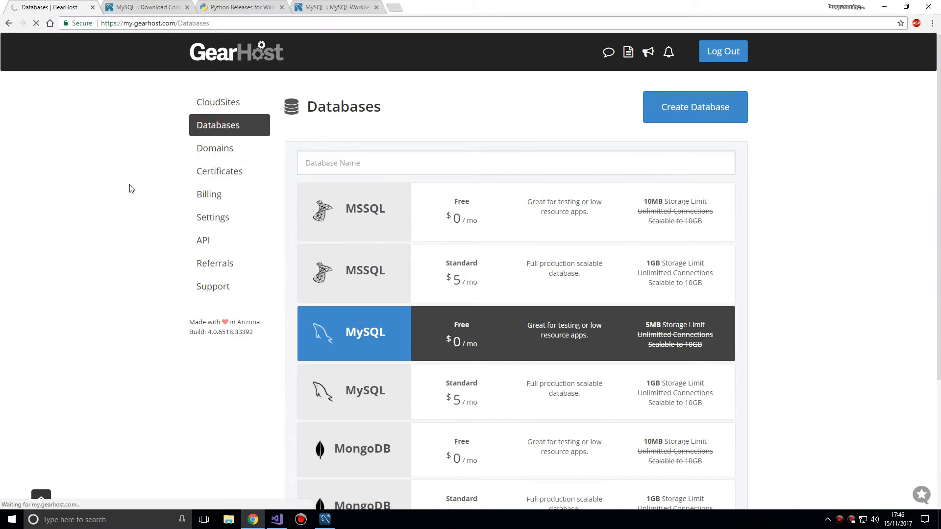
pyautogui.moveTo(112, 189)
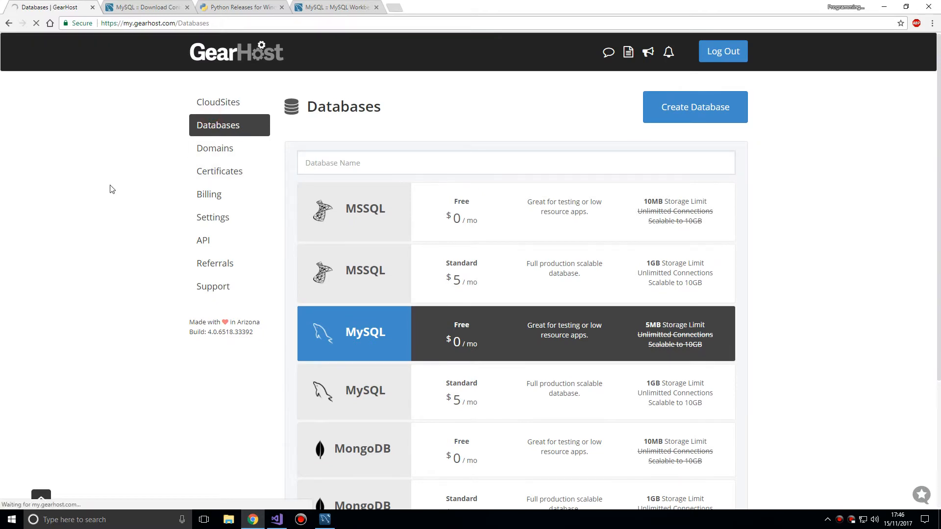
pyautogui.scroll(-3)
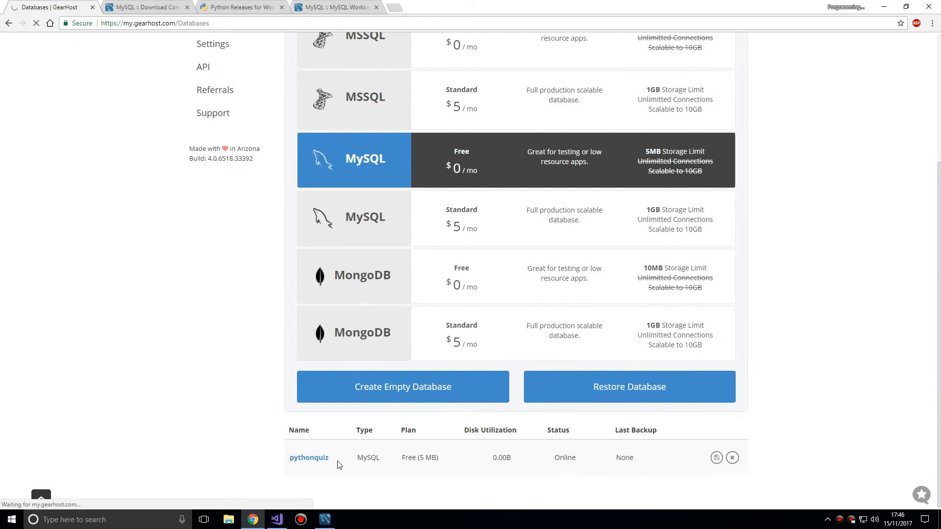
pyautogui.click(309, 457)
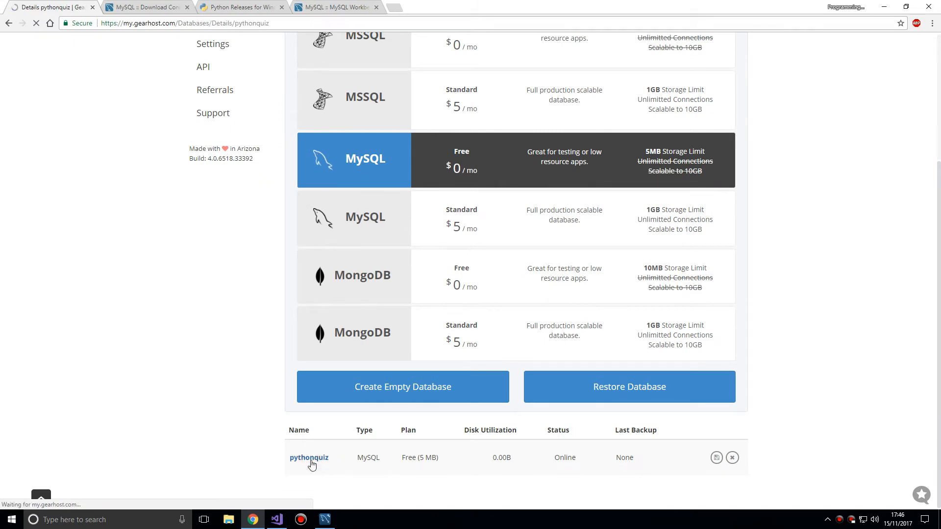
# - Open the pythonquiz database details on mysql3.gear.host and reveal the user password
pyautogui.click(309, 457)
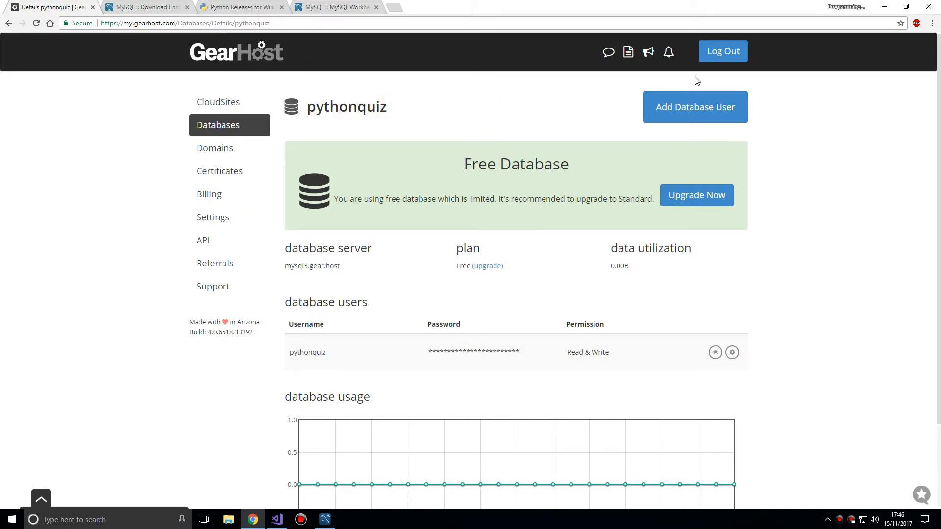
pyautogui.scroll(-3)
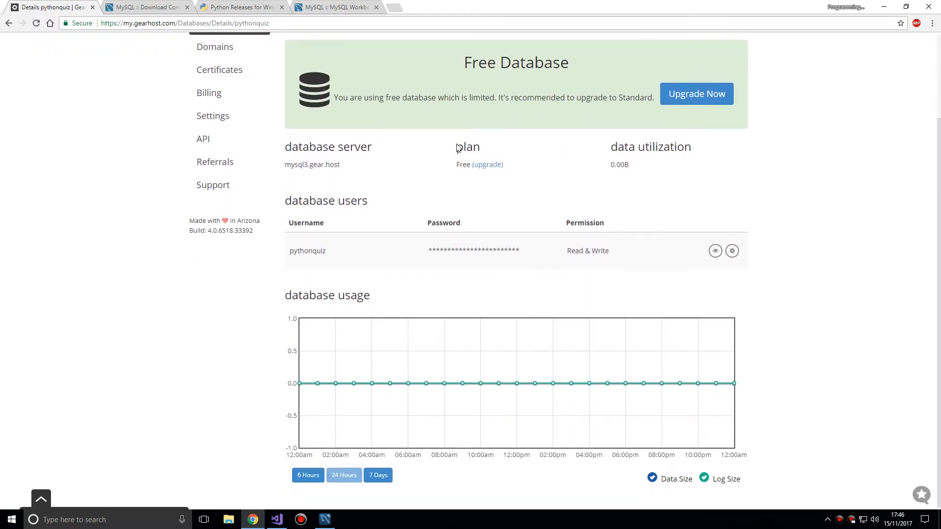
pyautogui.scroll(3)
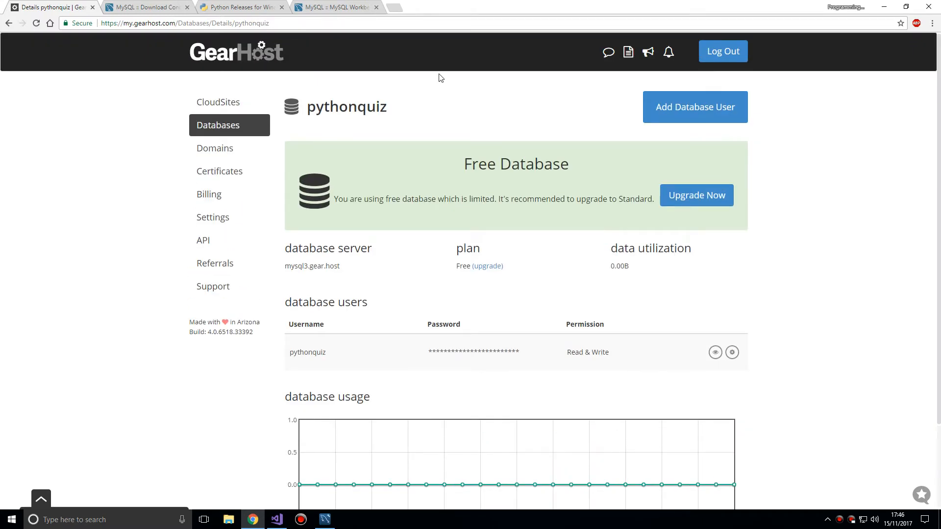
pyautogui.scroll(-3)
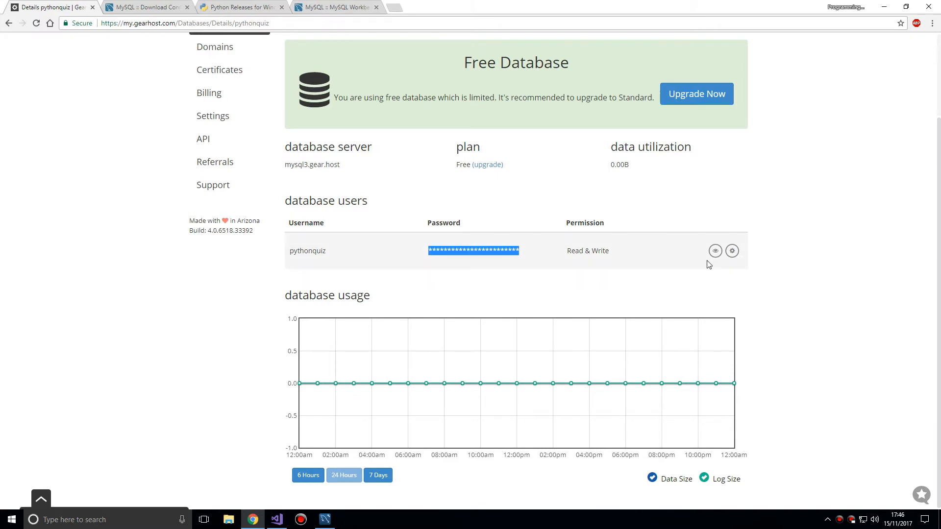
pyautogui.click(715, 250)
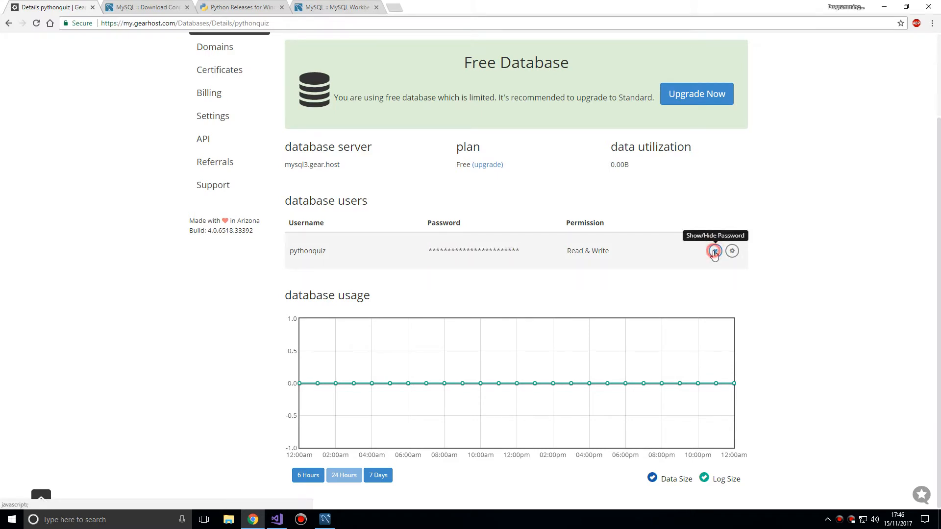
pyautogui.click(714, 251)
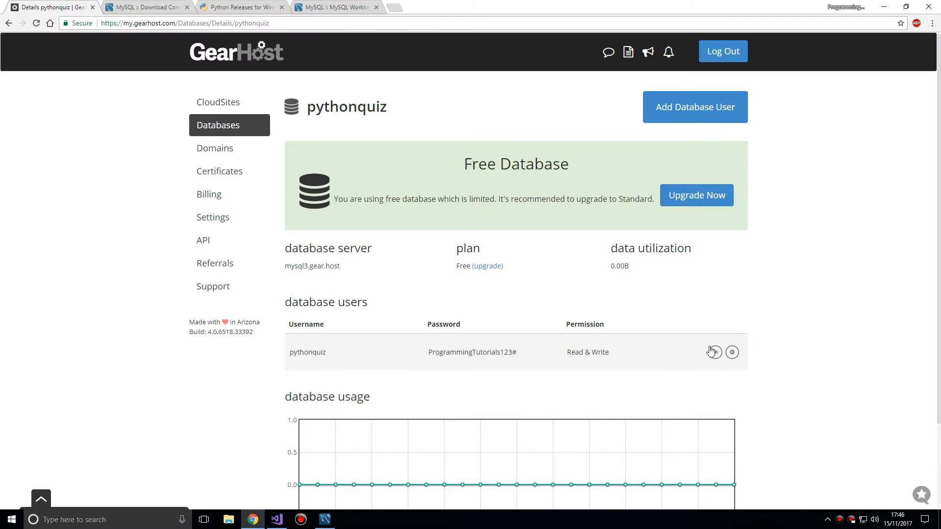
pyautogui.click(713, 352)
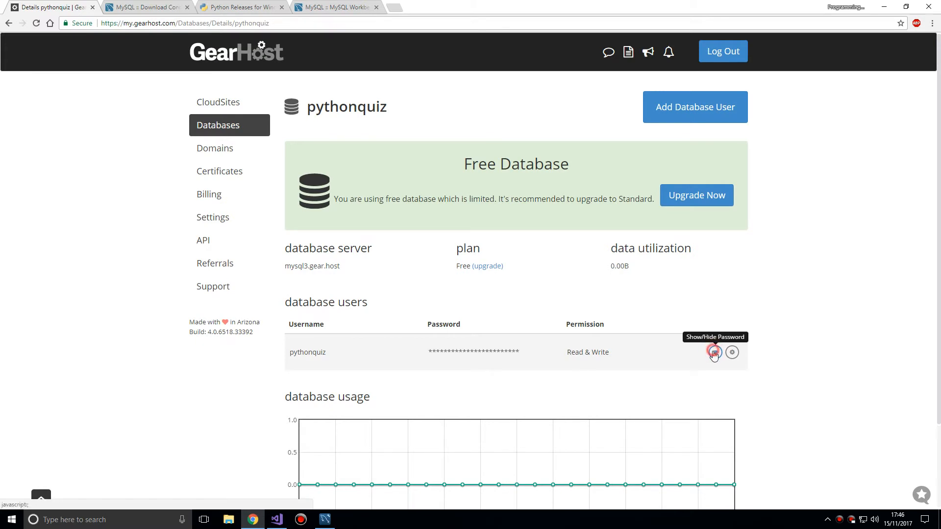
# - Copy the pythonquiz password and dismiss the Add Database User upgrade offer
pyautogui.click(731, 352)
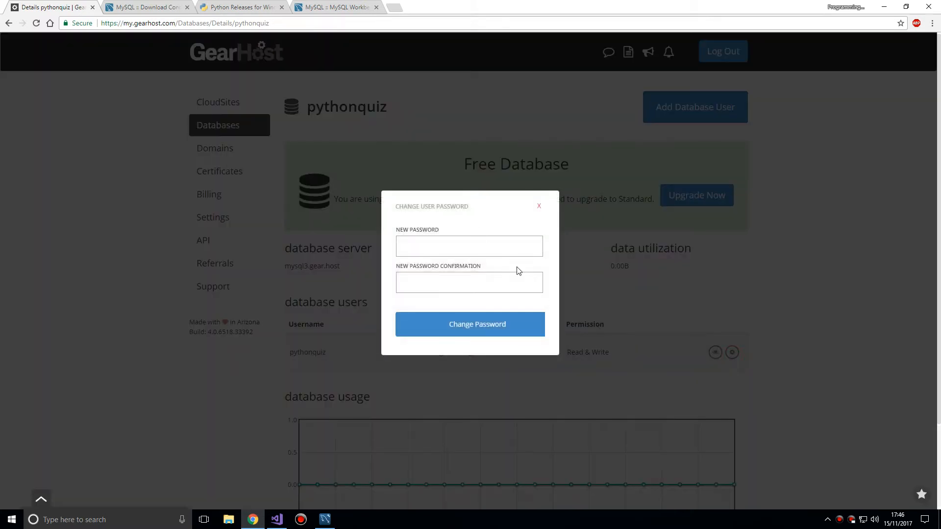
pyautogui.click(539, 206)
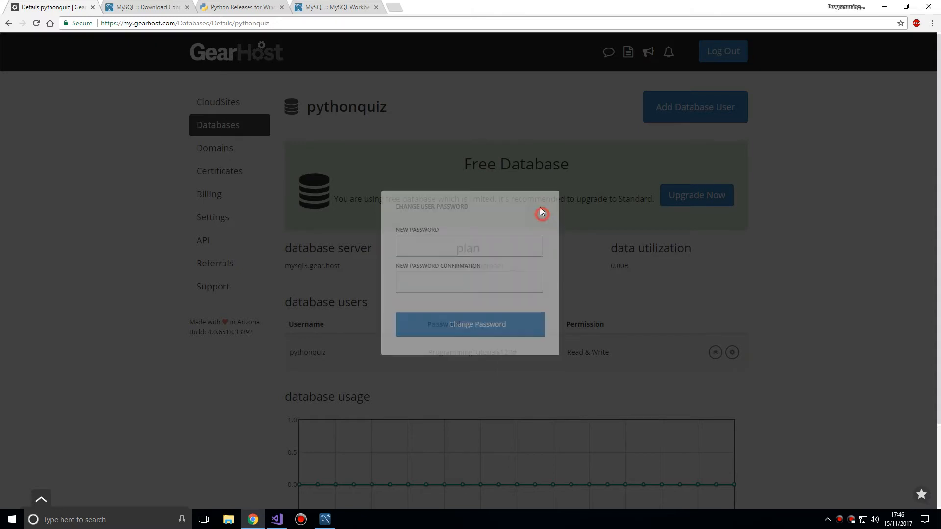
pyautogui.click(540, 214)
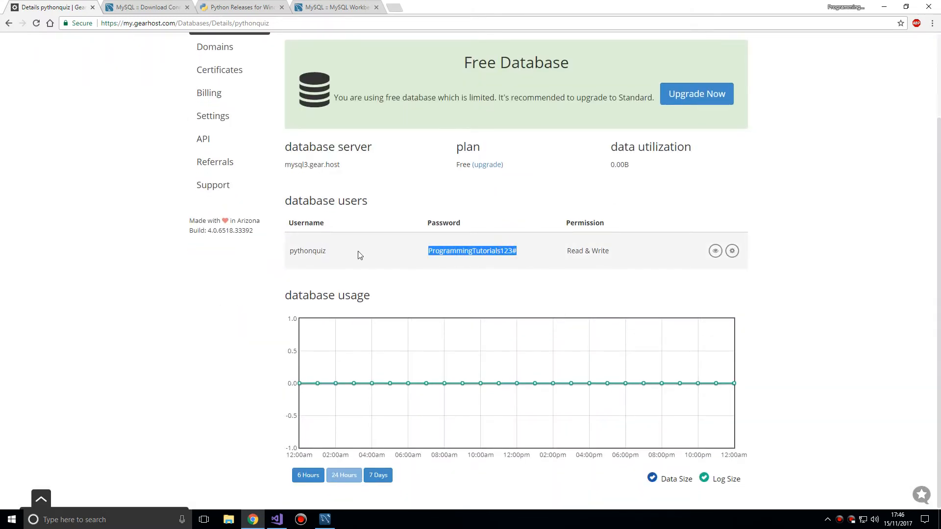
pyautogui.click(716, 251)
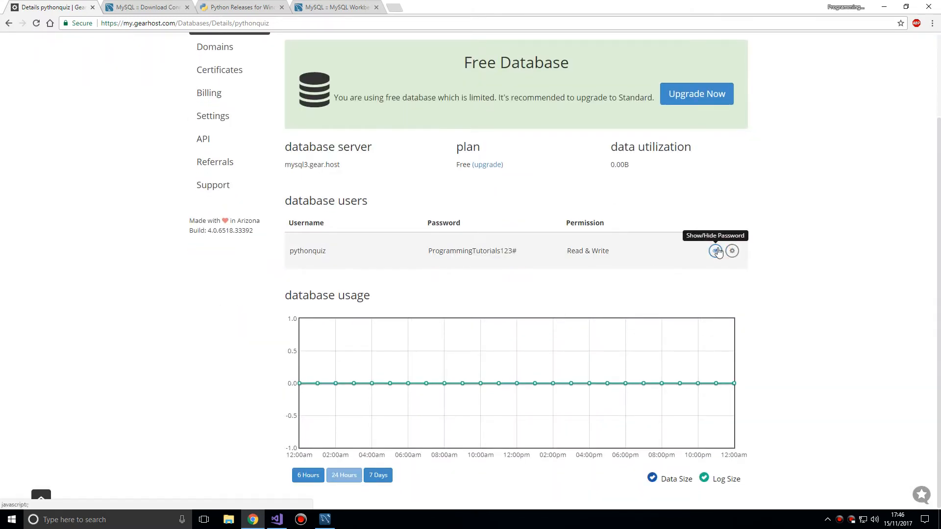
pyautogui.click(715, 250)
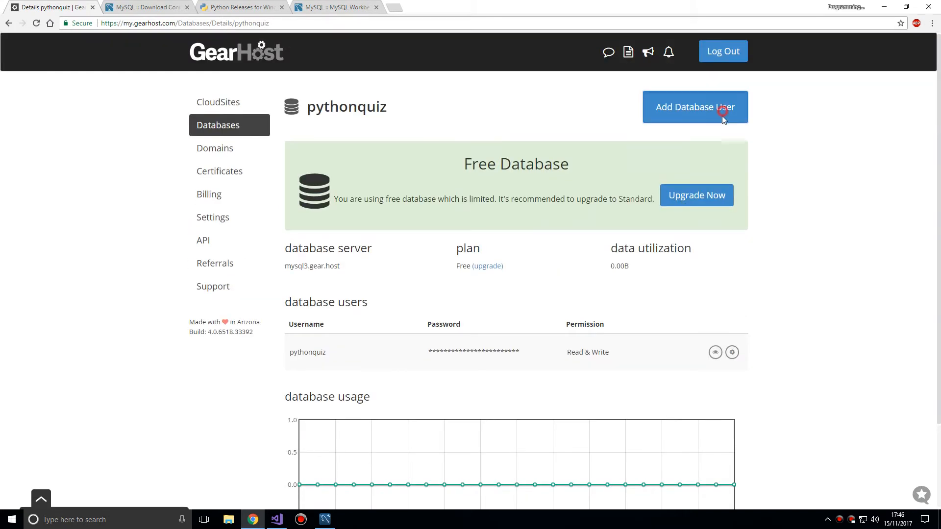
pyautogui.click(695, 107)
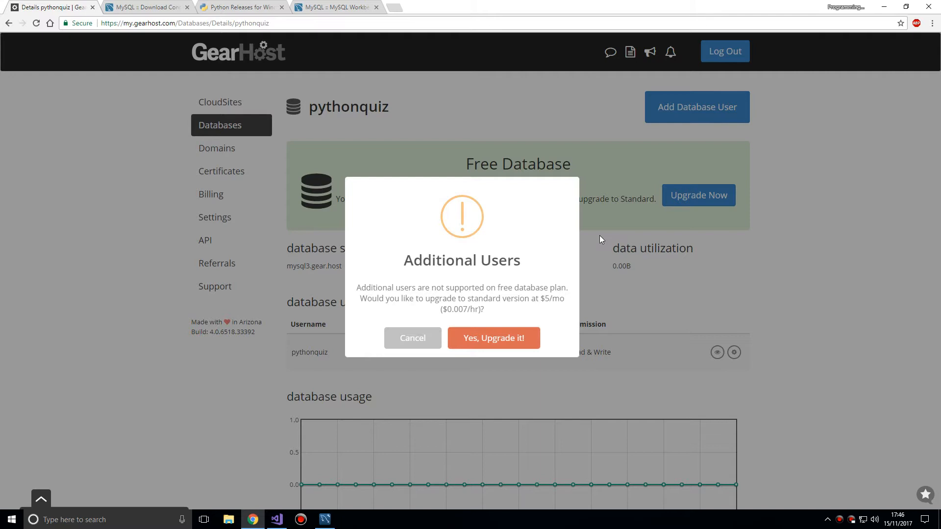
pyautogui.click(412, 338)
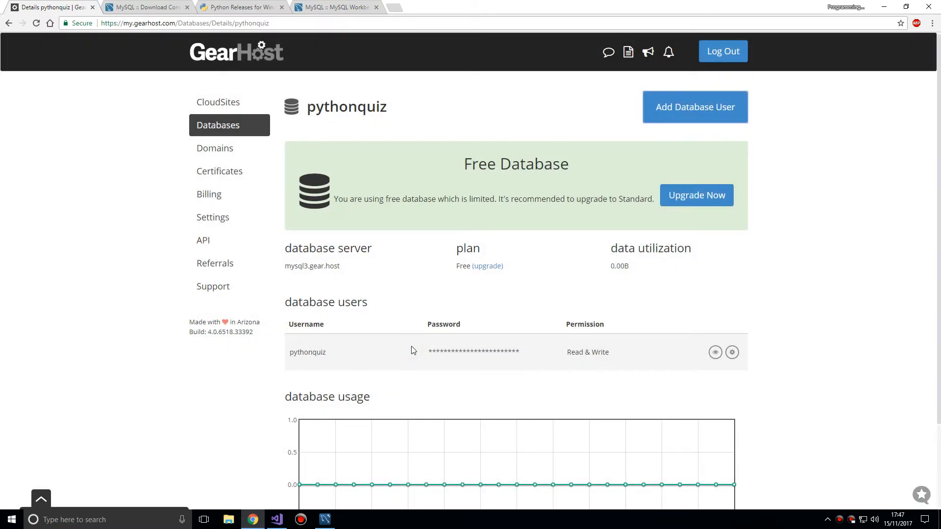
pyautogui.scroll(-3)
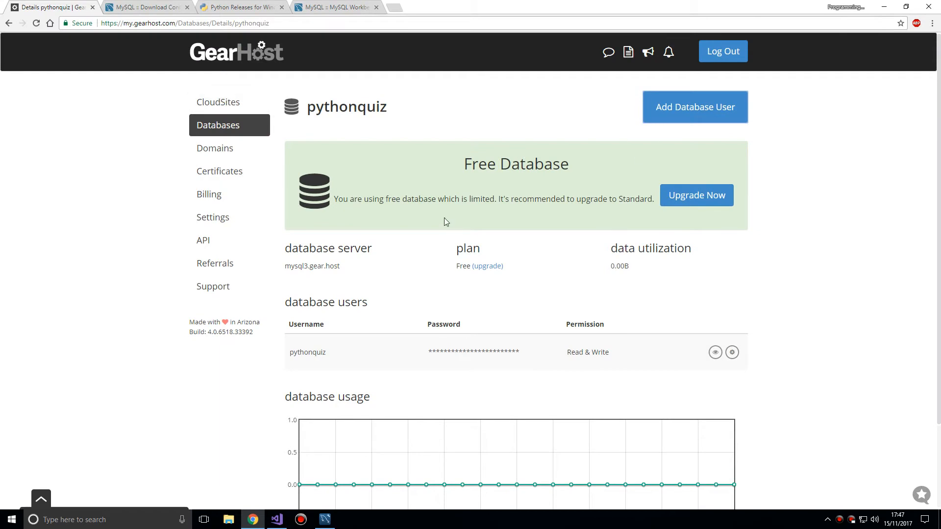
pyautogui.moveTo(502, 122)
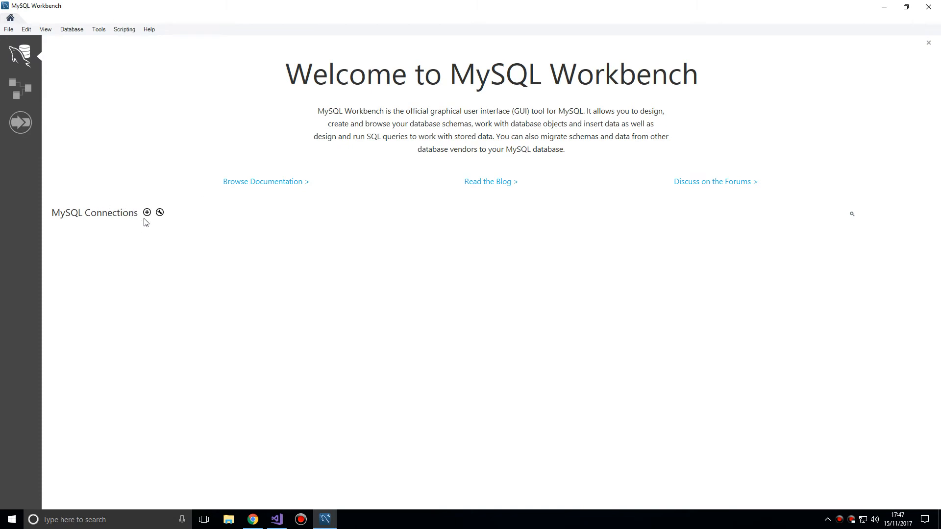
# - Add a new MySQL connection and name it PythonQuiz
pyautogui.click(147, 212)
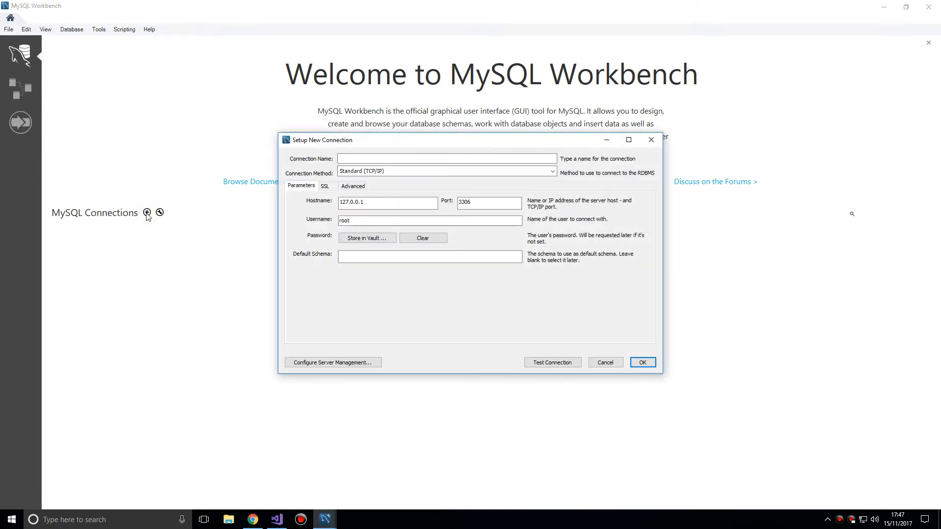
pyautogui.click(446, 158)
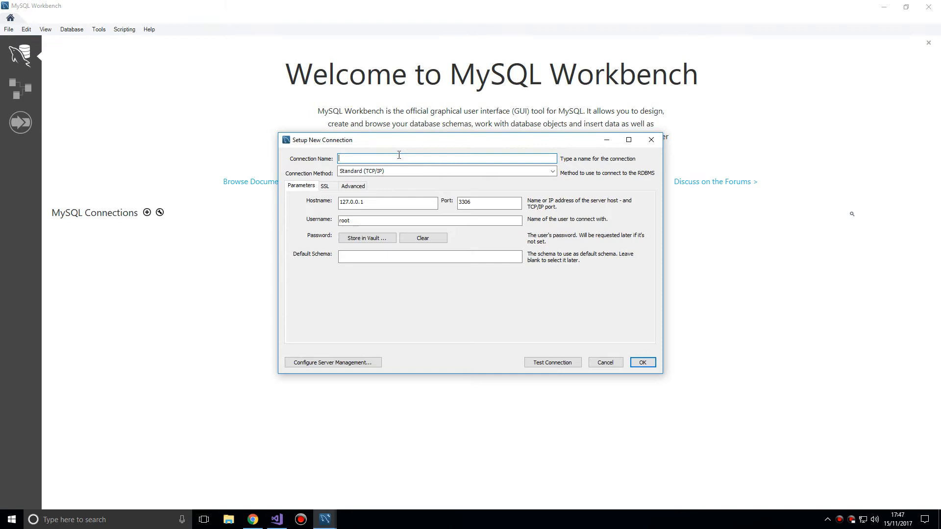
pyautogui.write('PythonQuiz')
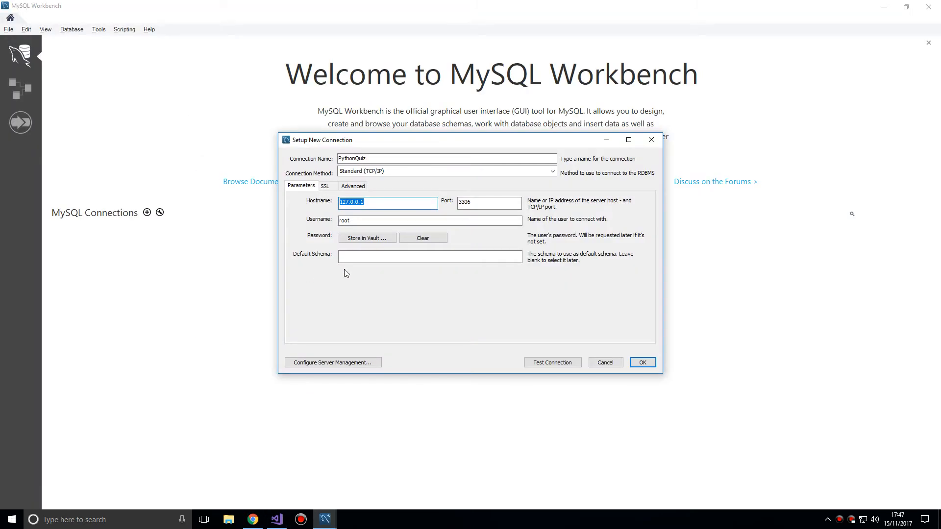
pyautogui.press('alt+tab')
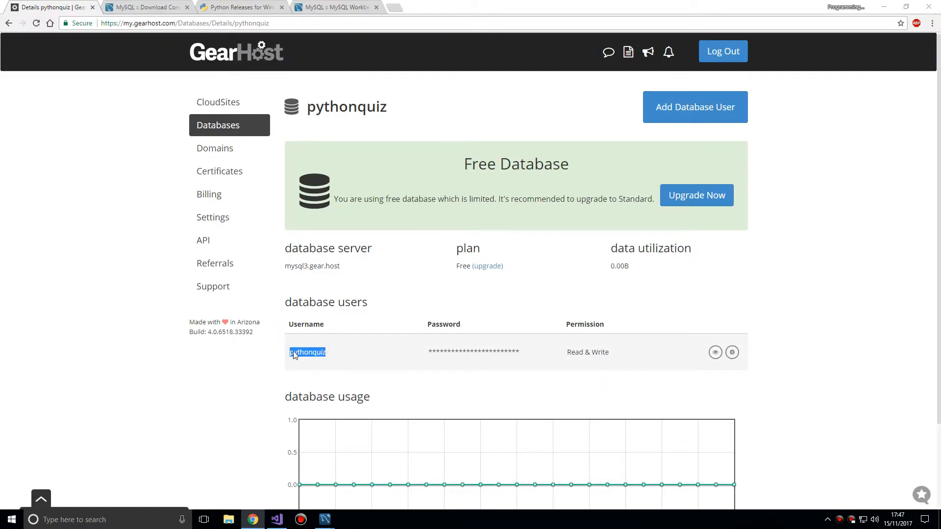
# - Copy host mysql3.gear.host and username pythonquiz from GearHost into the connection
pyautogui.click(324, 520)
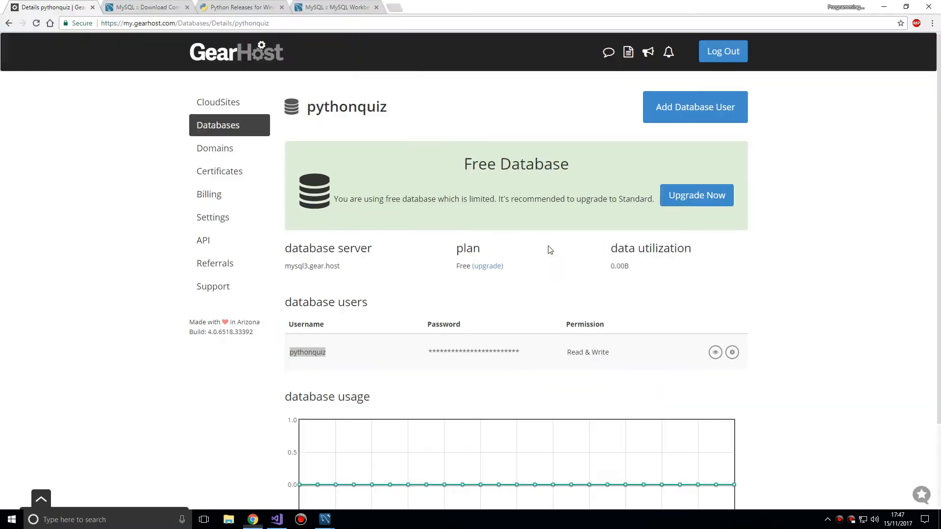
pyautogui.click(715, 353)
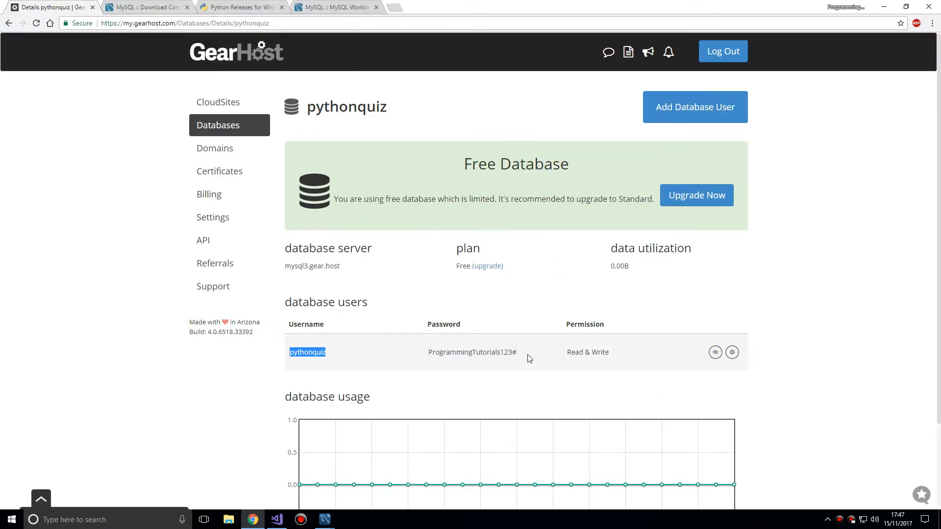
pyautogui.click(324, 519)
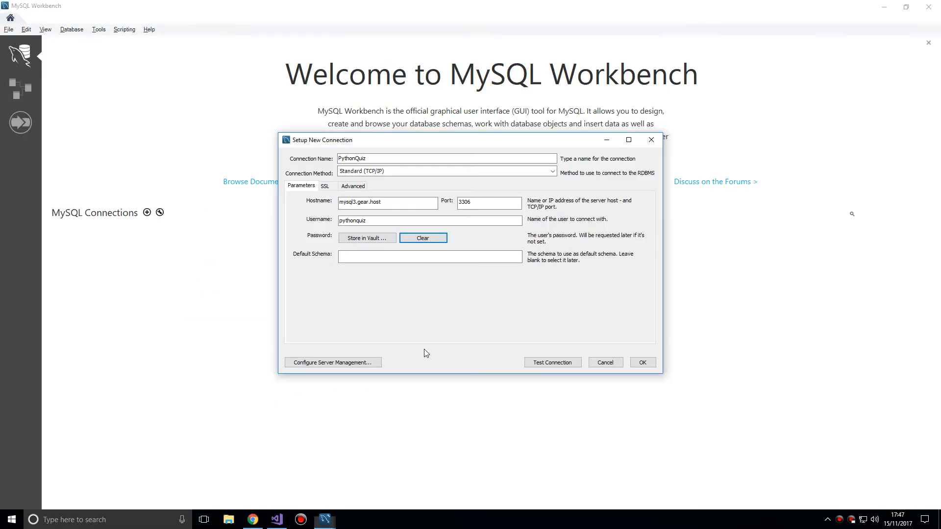
# - Store the pythonquiz password in the vault, test the connection successfully, and save it
pyautogui.click(366, 238)
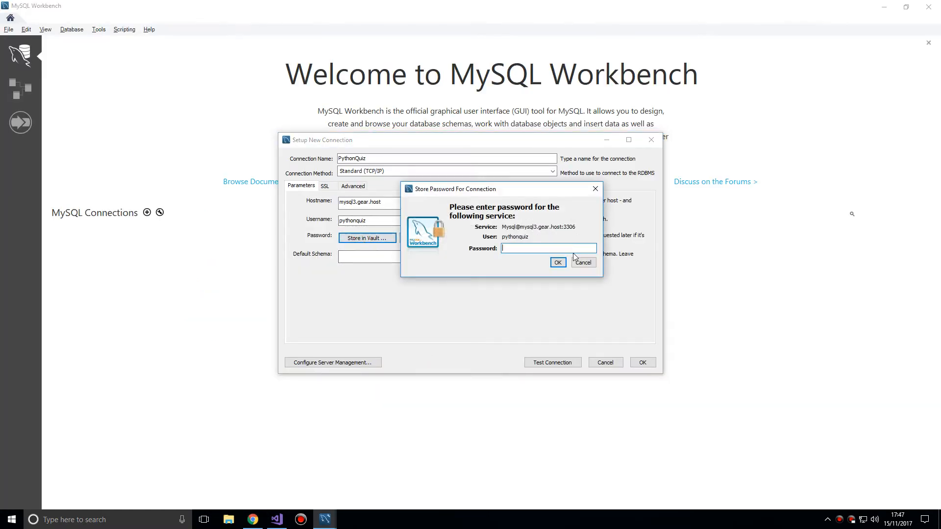
pyautogui.click(556, 263)
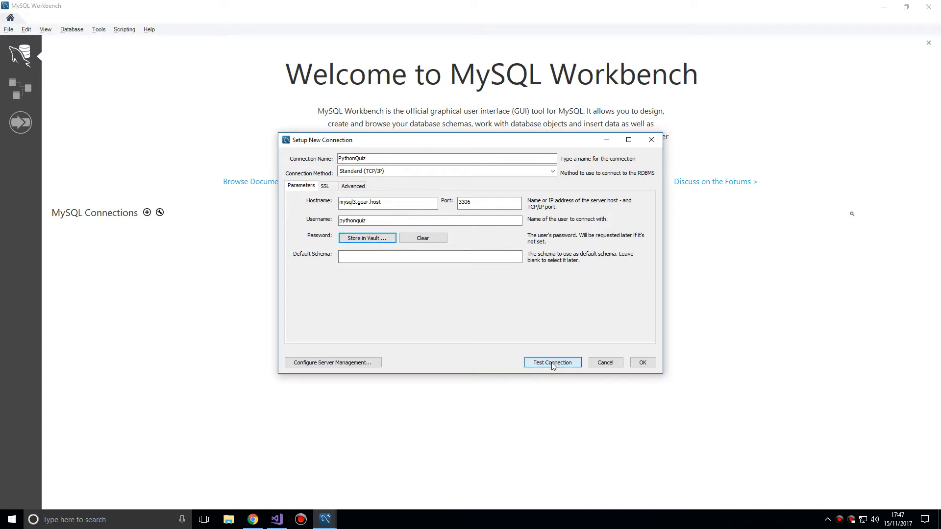
pyautogui.click(551, 362)
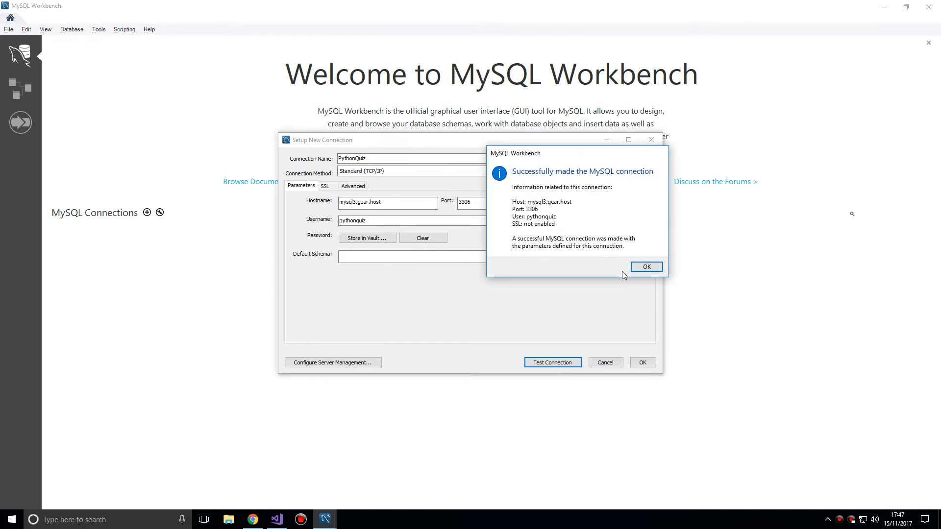
pyautogui.click(646, 267)
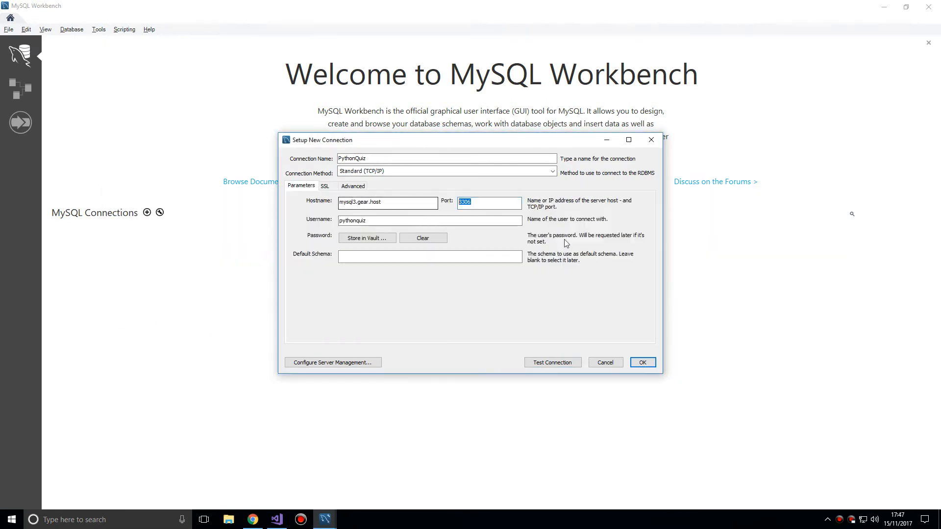
pyautogui.click(252, 519)
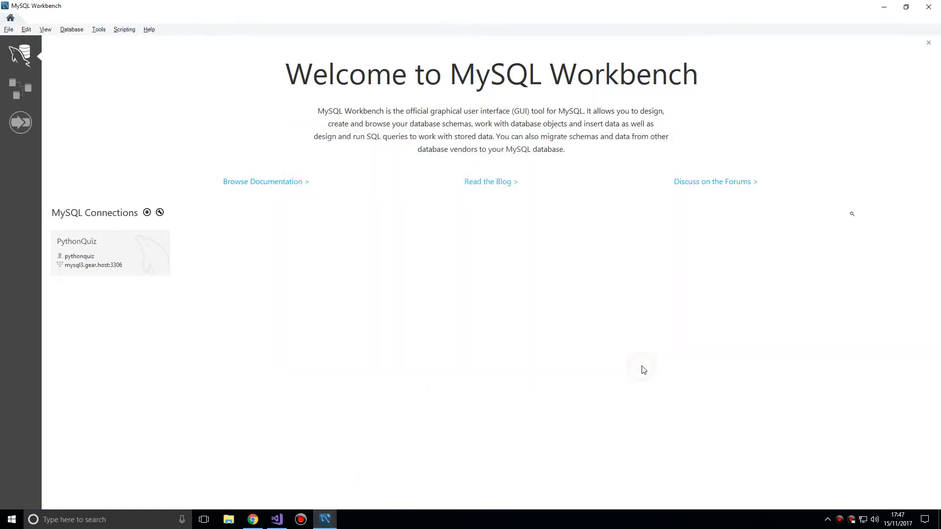
# - Open the PythonQuiz connection and expand the pythonquiz schema in the Navigator
pyautogui.click(97, 257)
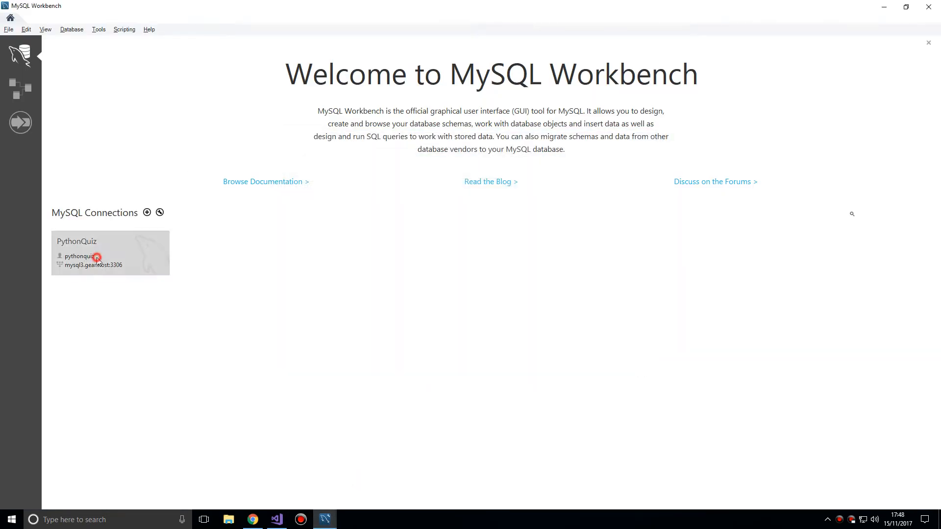
pyautogui.doubleClick(109, 253)
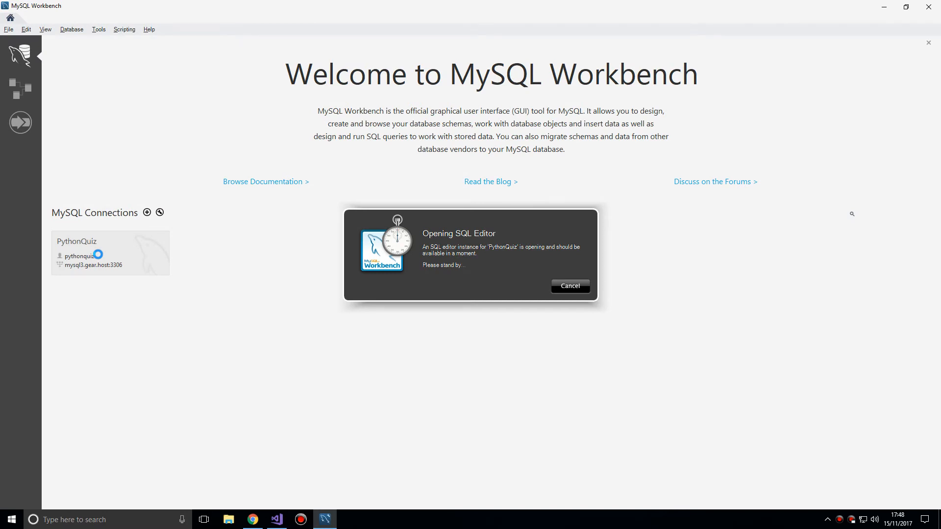
pyautogui.click(569, 286)
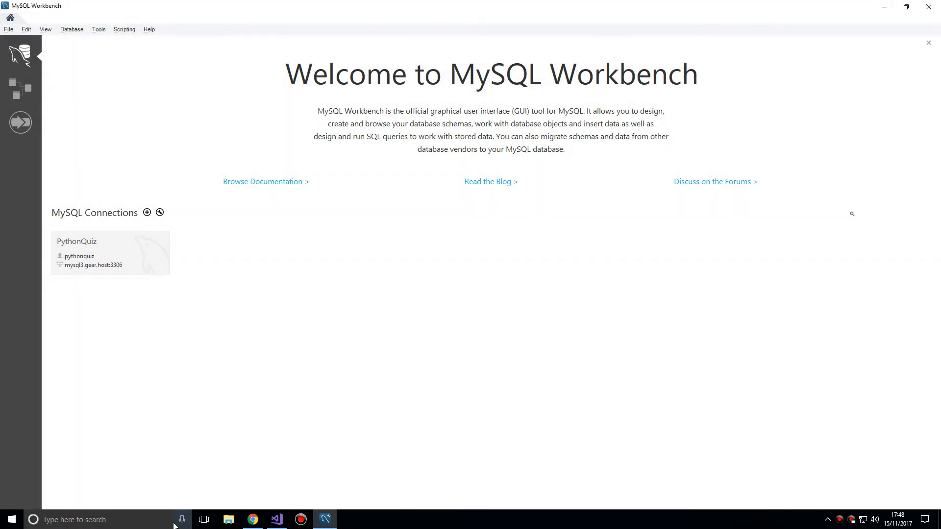
pyautogui.doubleClick(110, 252)
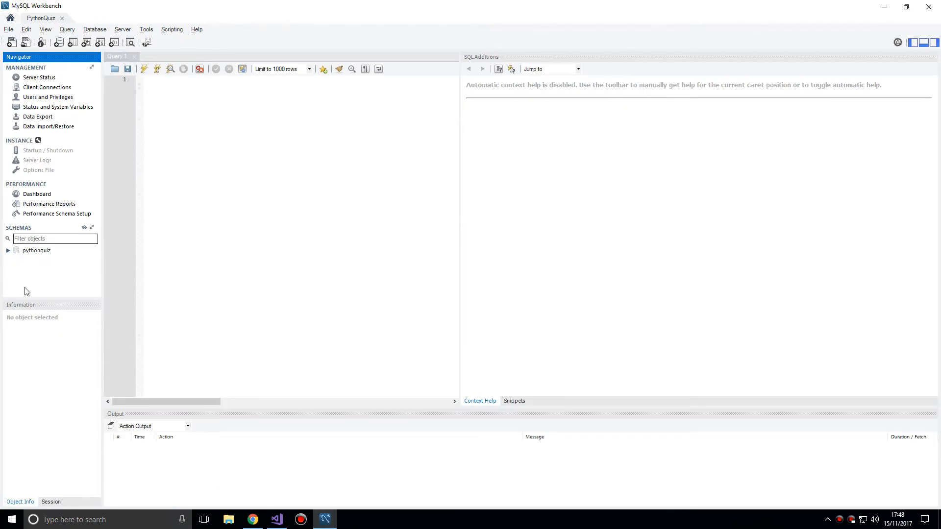
pyautogui.moveTo(484, 309)
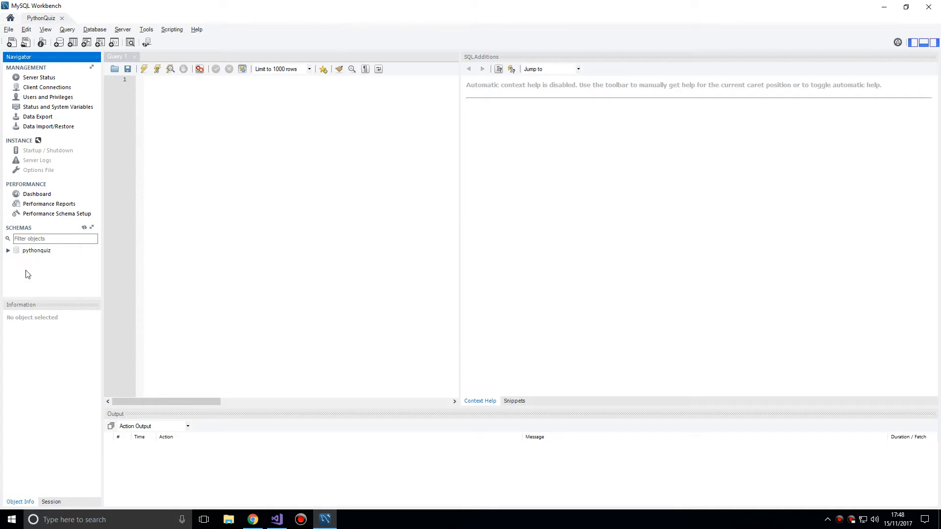
pyautogui.click(36, 251)
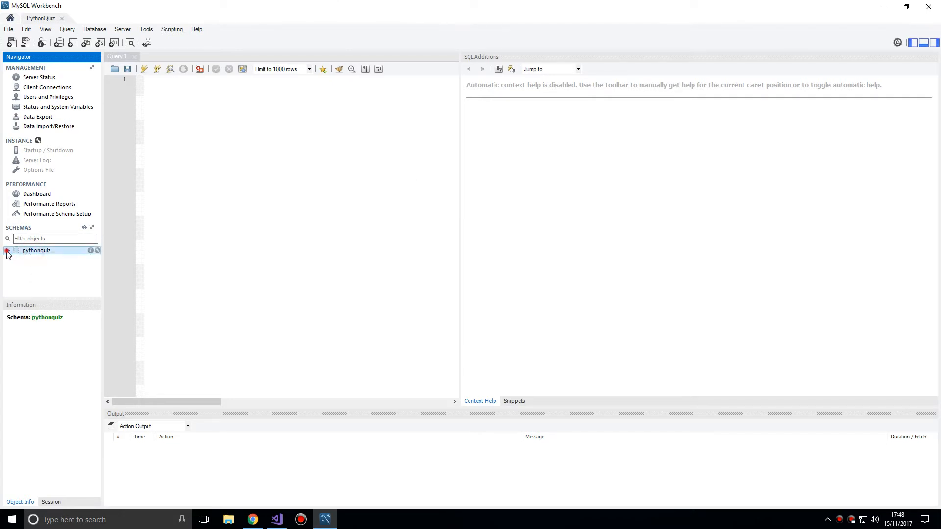
pyautogui.click(15, 250)
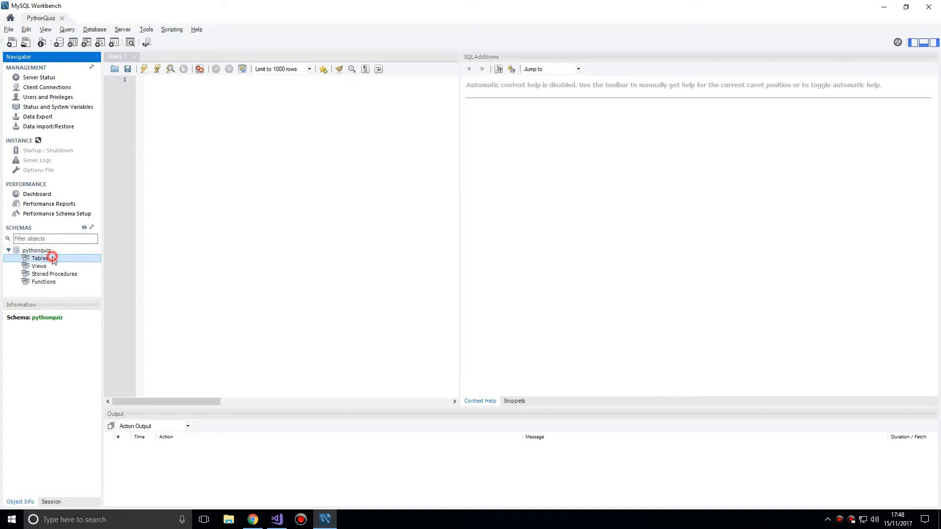
# - Create table Question with an id INT column marked PK, NN, UQ, ZF and AI
pyautogui.rightClick(40, 258)
pyautogui.write('Q')
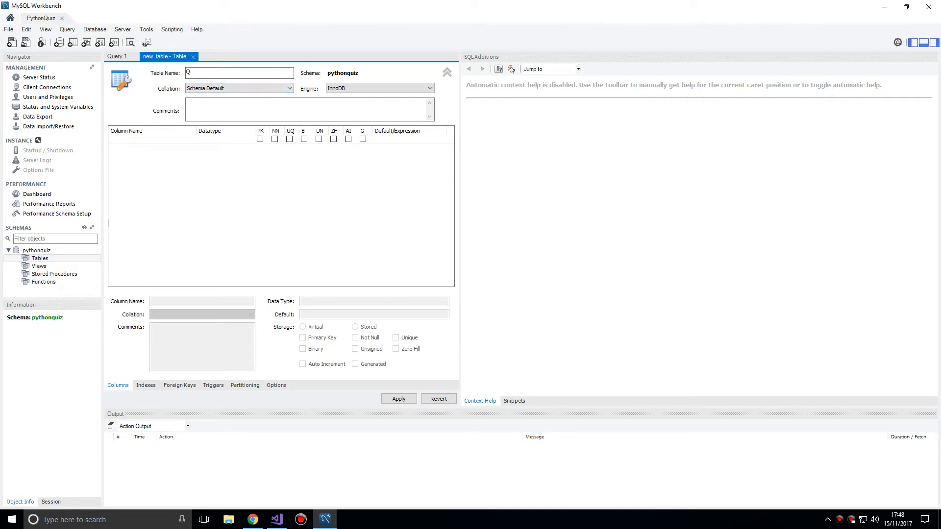
pyautogui.write('uestion')
pyautogui.click(153, 140)
pyautogui.write('id')
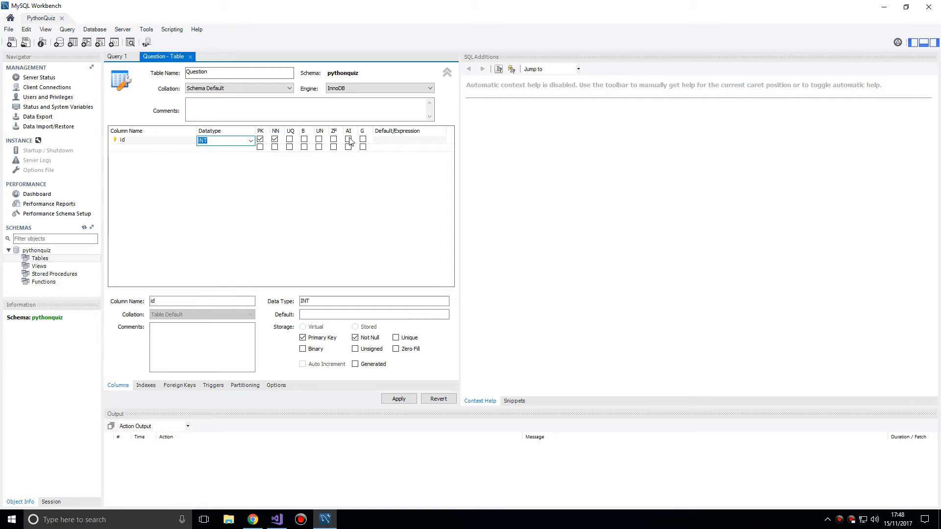
pyautogui.click(251, 139)
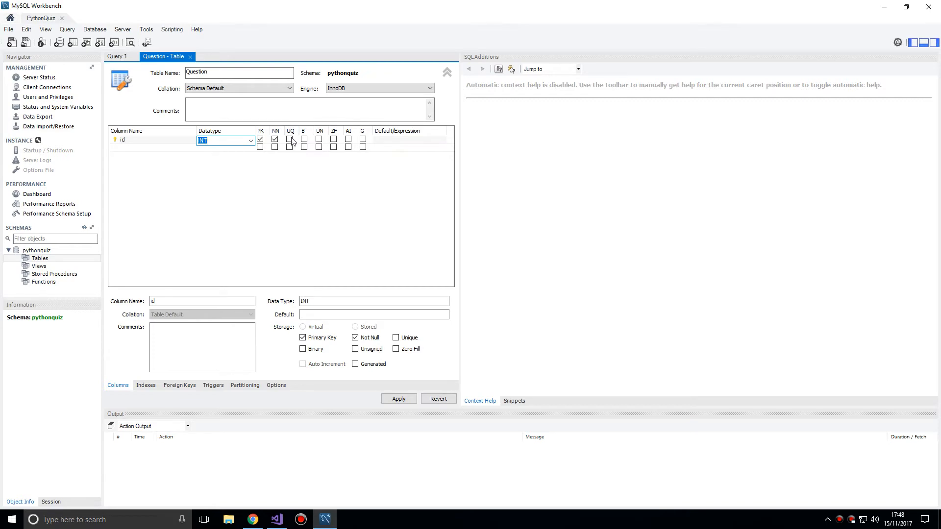
pyautogui.click(288, 139)
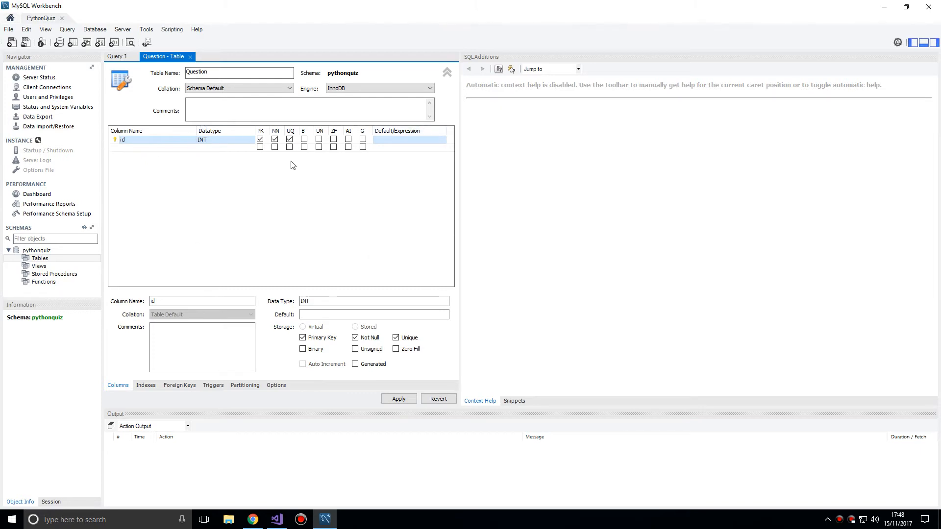
pyautogui.moveTo(320, 139)
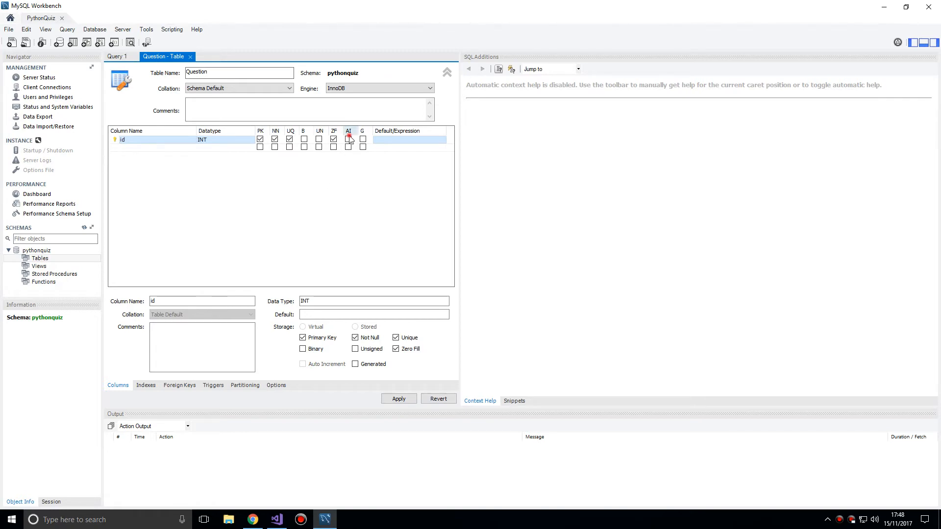
pyautogui.click(349, 138)
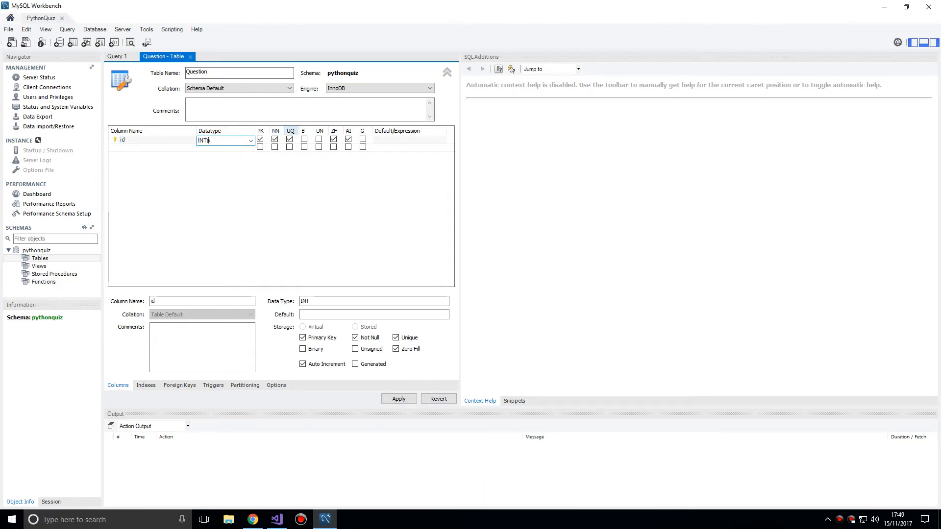
# - Set id to INT(2) and add a unique question VARCHAR(255) column
pyautogui.click(152, 148)
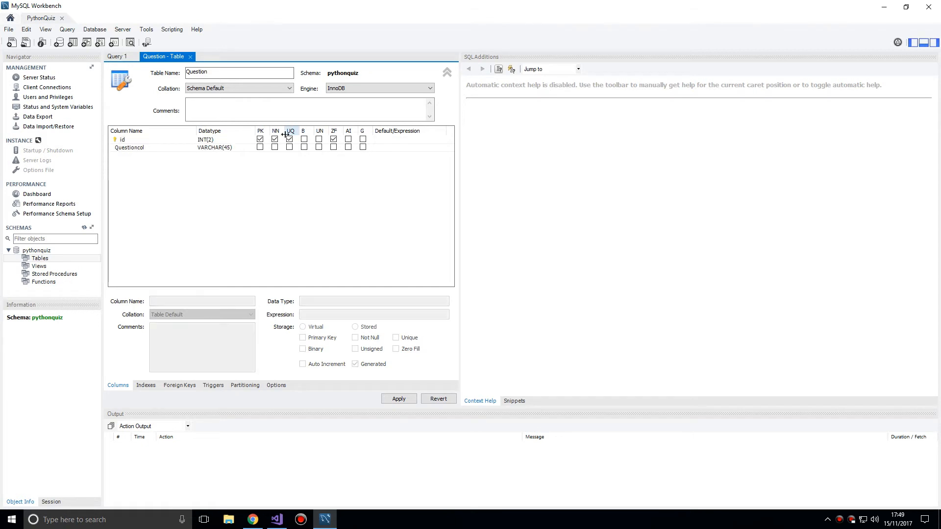
pyautogui.click(129, 147)
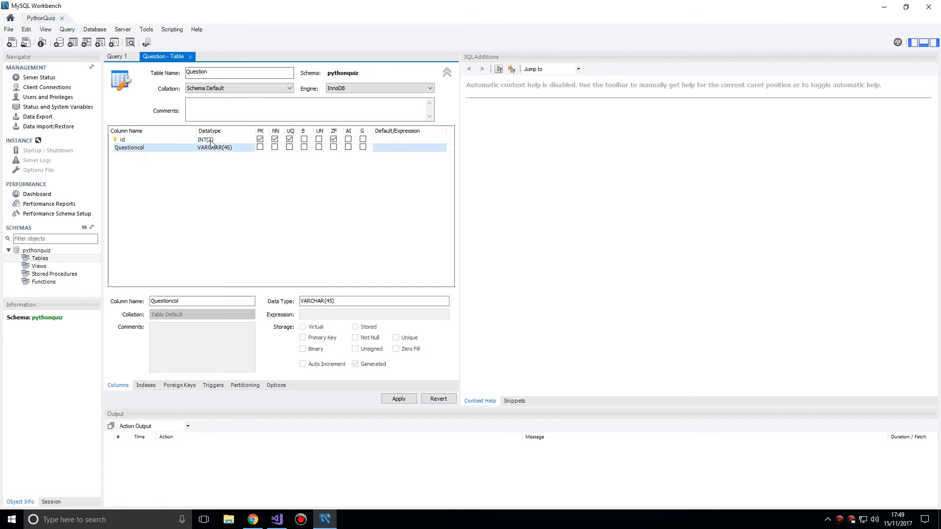
pyautogui.doubleClick(128, 148)
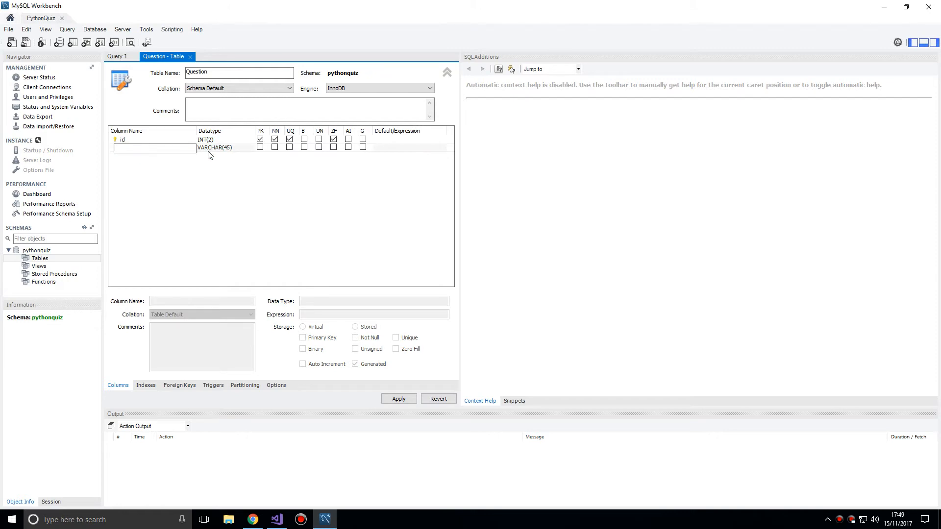
pyautogui.write('question')
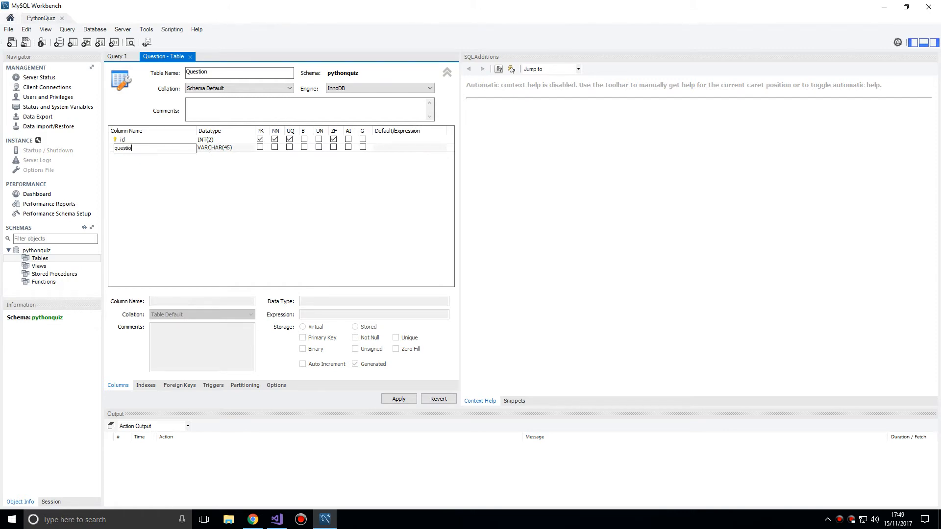
pyautogui.click(221, 147)
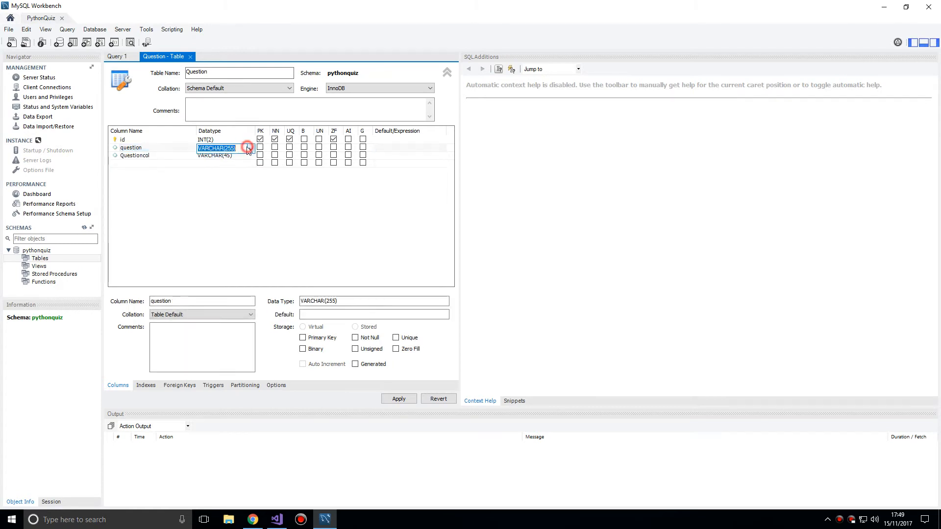
pyautogui.click(248, 148)
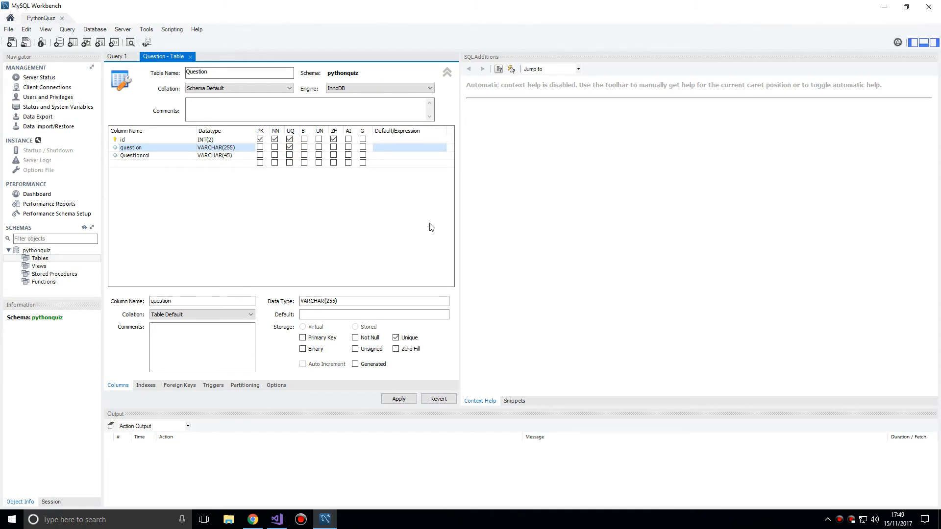
# - Add columns option_a, option_b, option_c, option_d and correct_option VARCHAR(1)
pyautogui.doubleClick(136, 156)
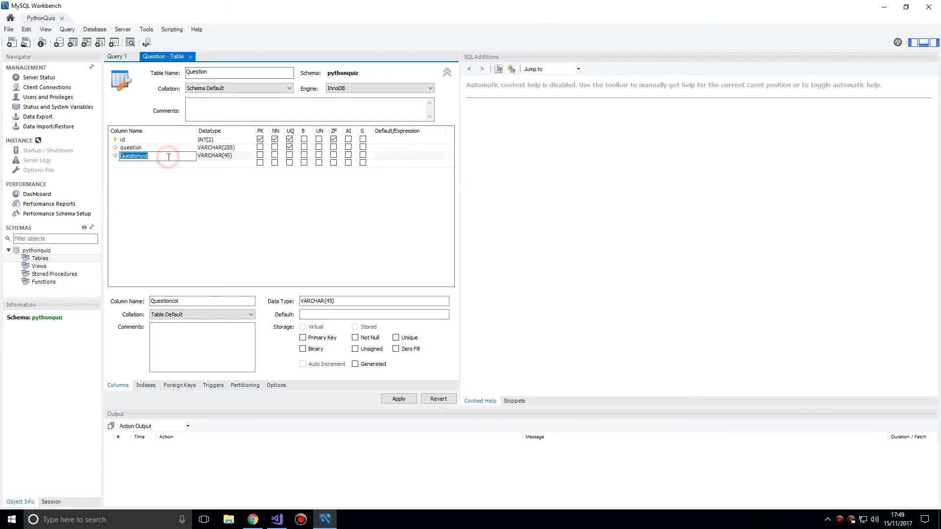
pyautogui.write('option_a')
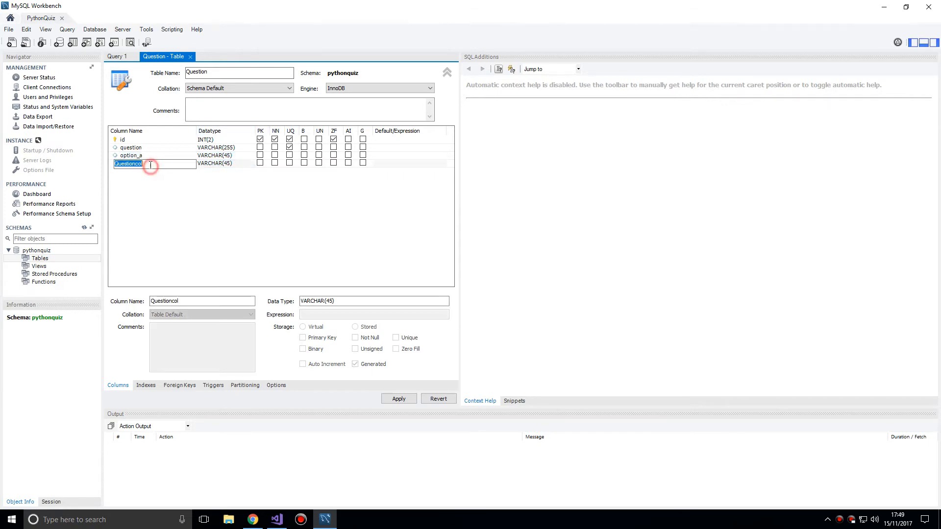
pyautogui.write('option_b')
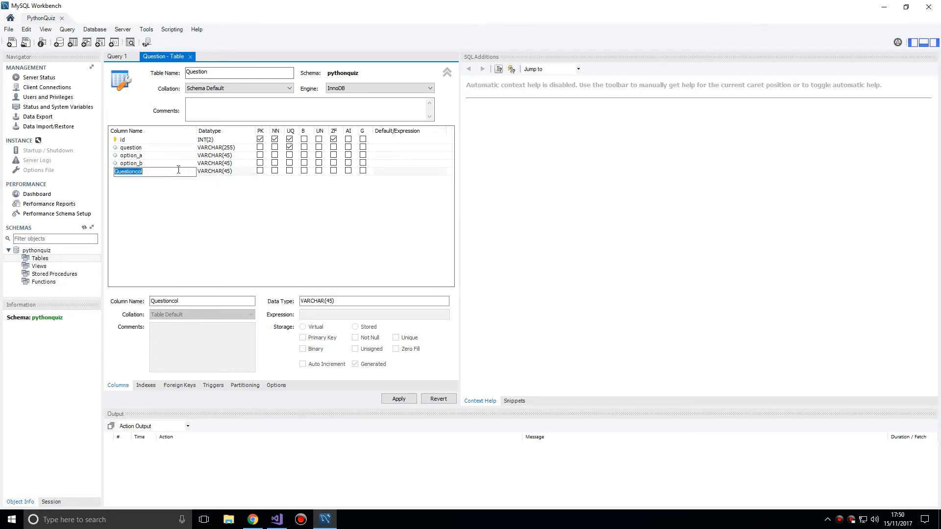
pyautogui.write('option_c')
pyautogui.write('option_d')
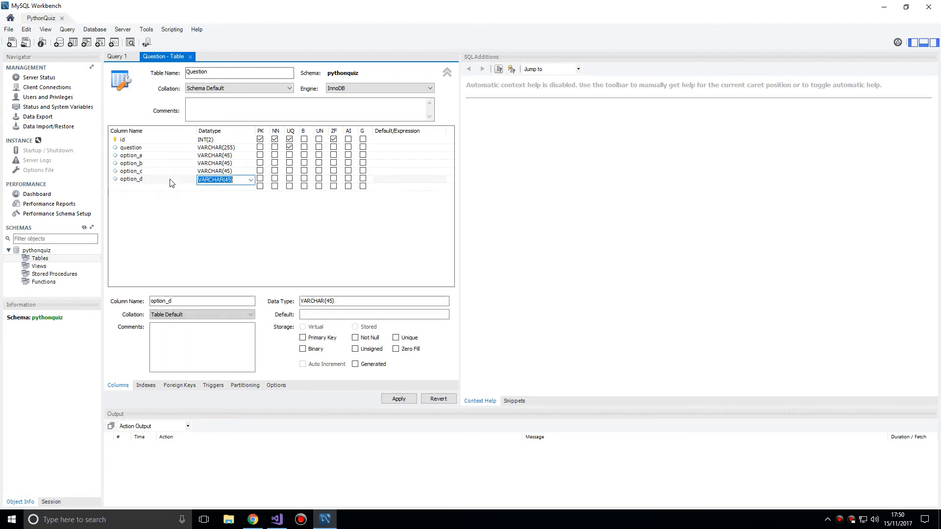
pyautogui.write('corre')
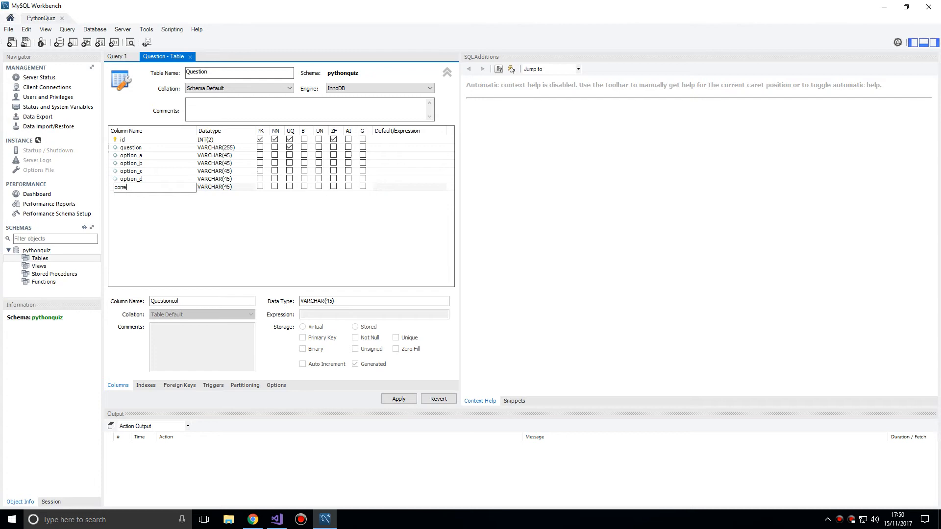
pyautogui.write('correct_option')
pyautogui.click(225, 187)
pyautogui.write('1')
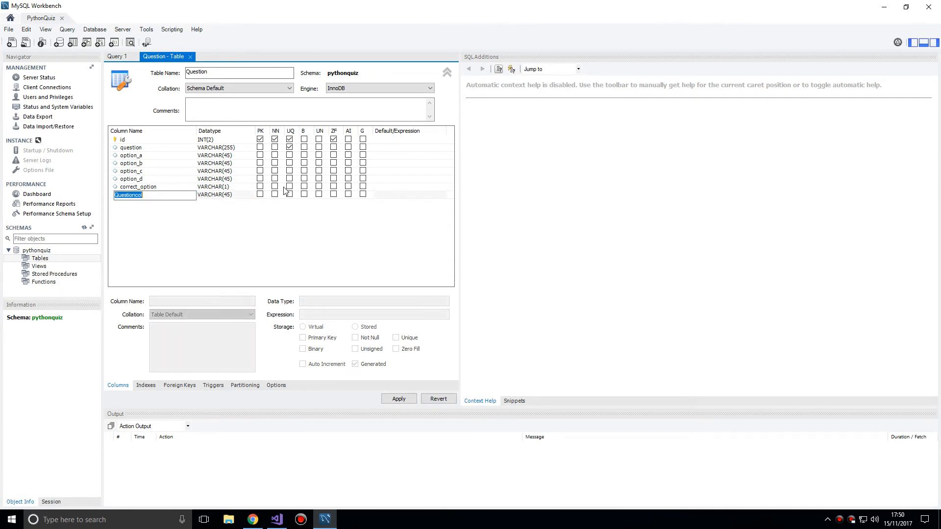
# - Delete the leftover Questioncol column from the Question table
pyautogui.click(147, 194)
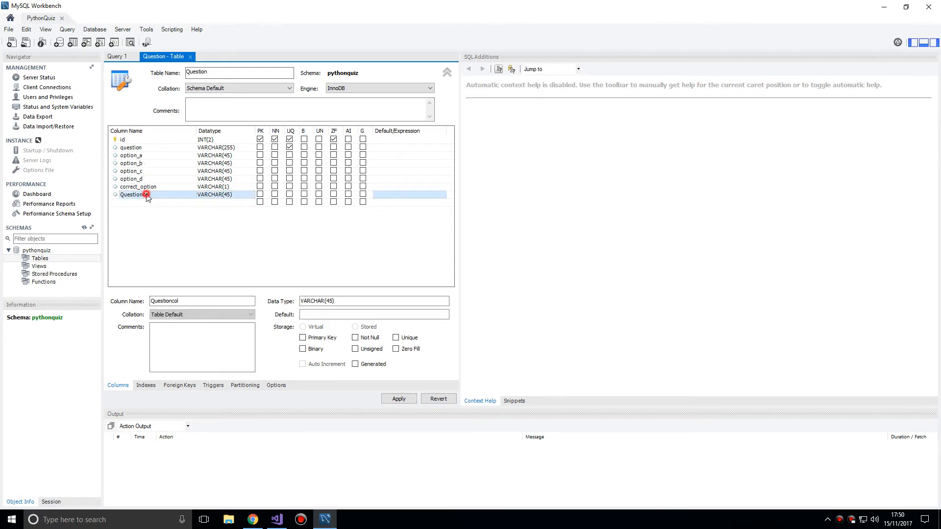
pyautogui.rightClick(147, 195)
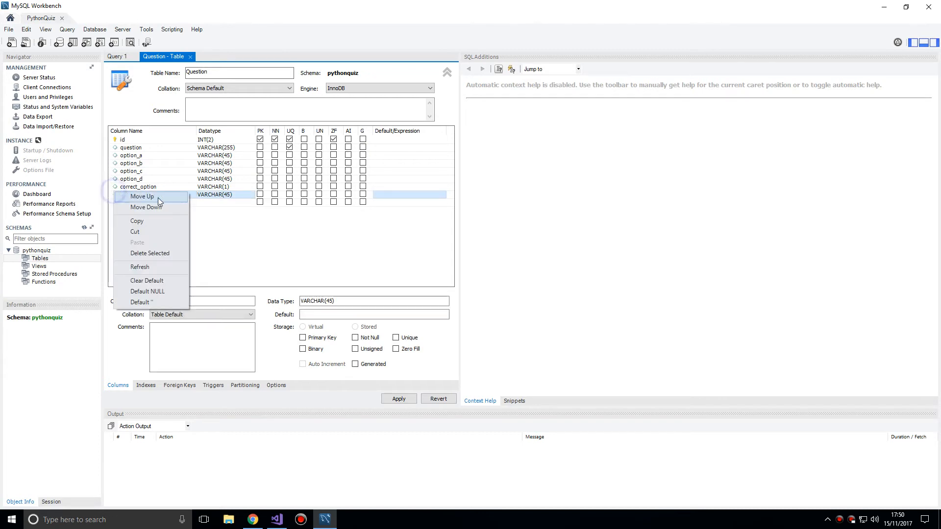
pyautogui.click(150, 253)
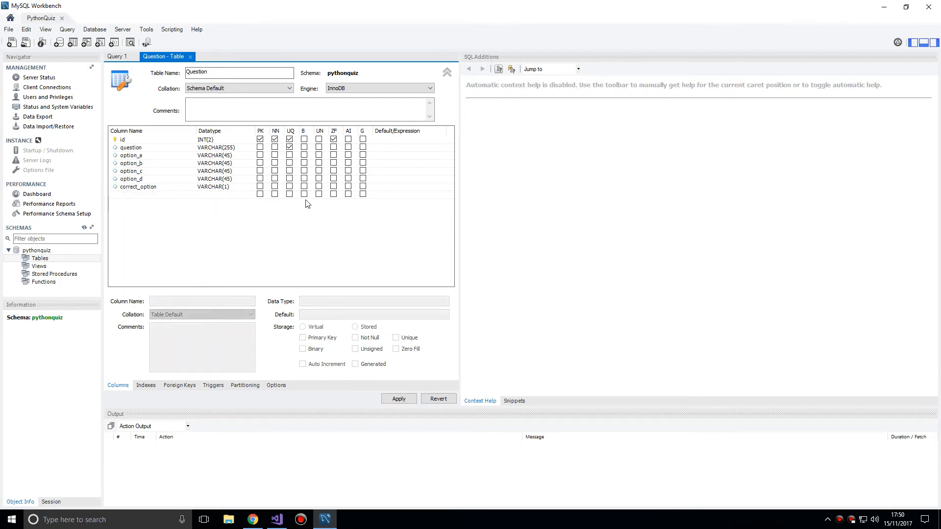
# - Make correct_option an ENUM('A','B','C','D') and remove the remaining placeholder column
pyautogui.click(138, 187)
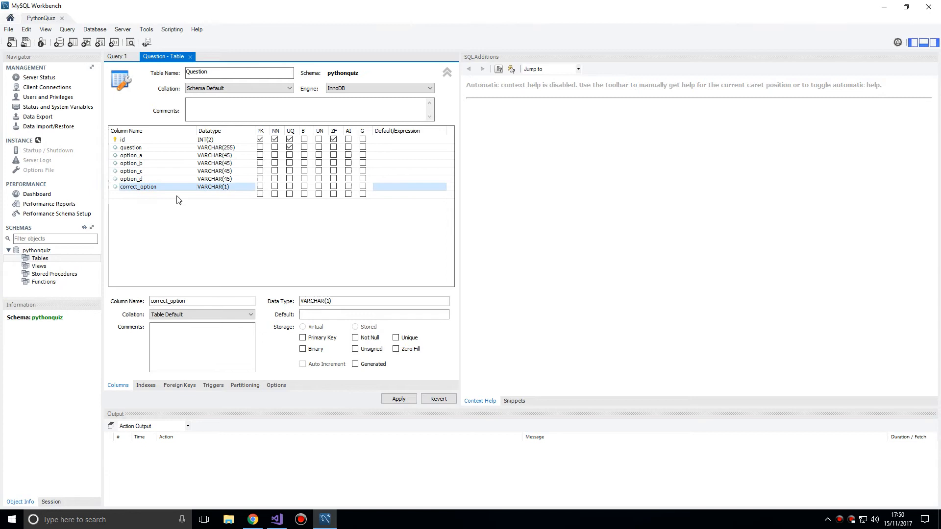
pyautogui.click(248, 187)
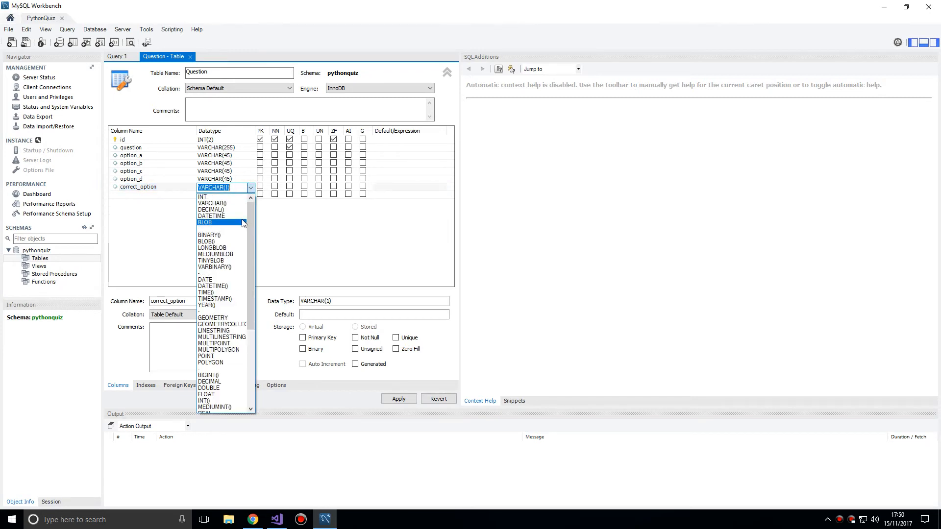
pyautogui.scroll(-3)
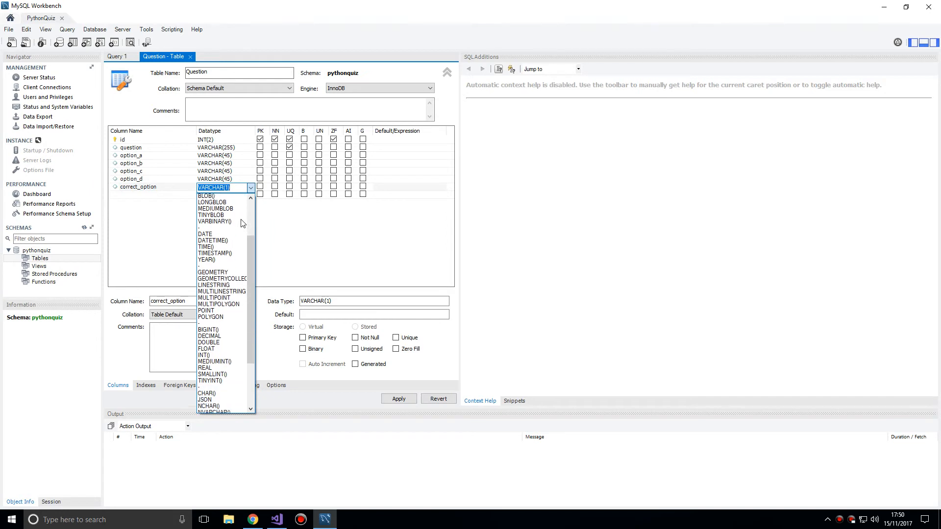
pyautogui.scroll(-3)
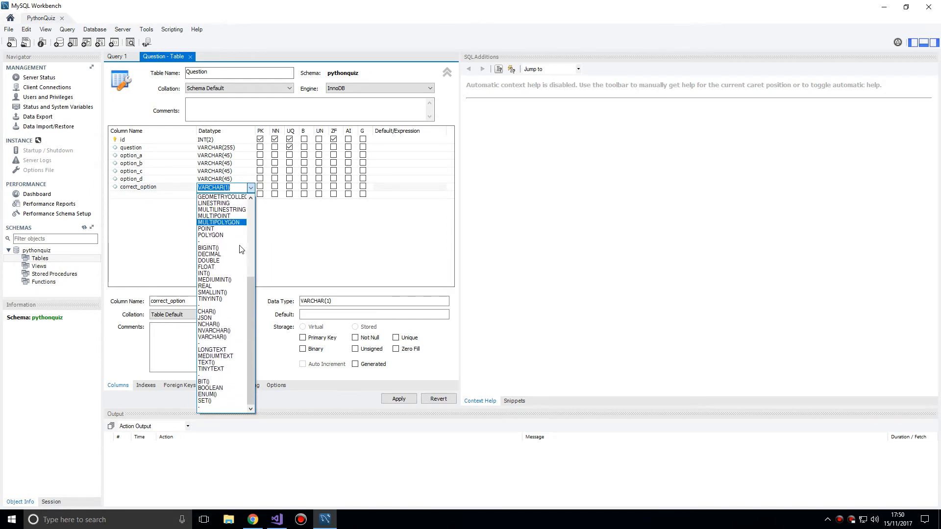
pyautogui.click(206, 395)
pyautogui.write("ENUM('A', 'B', 'C', 'D'")
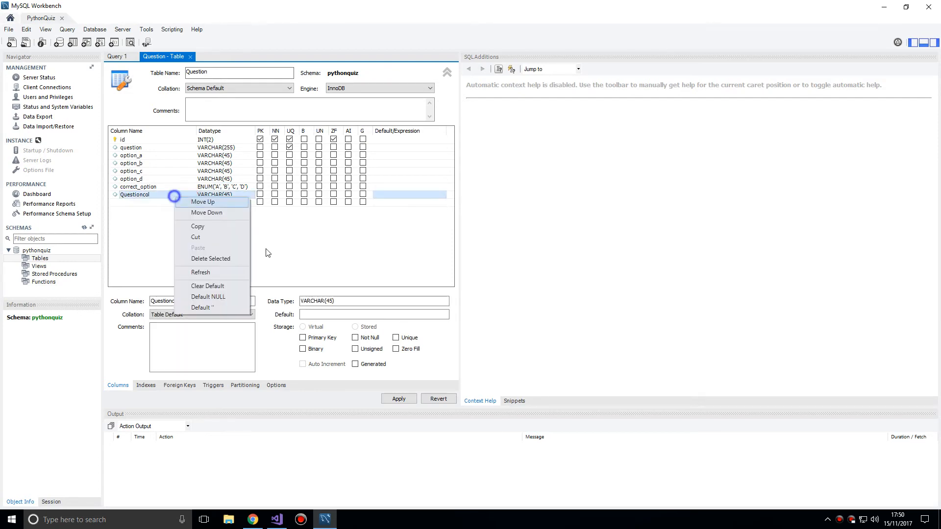
pyautogui.moveTo(275, 276)
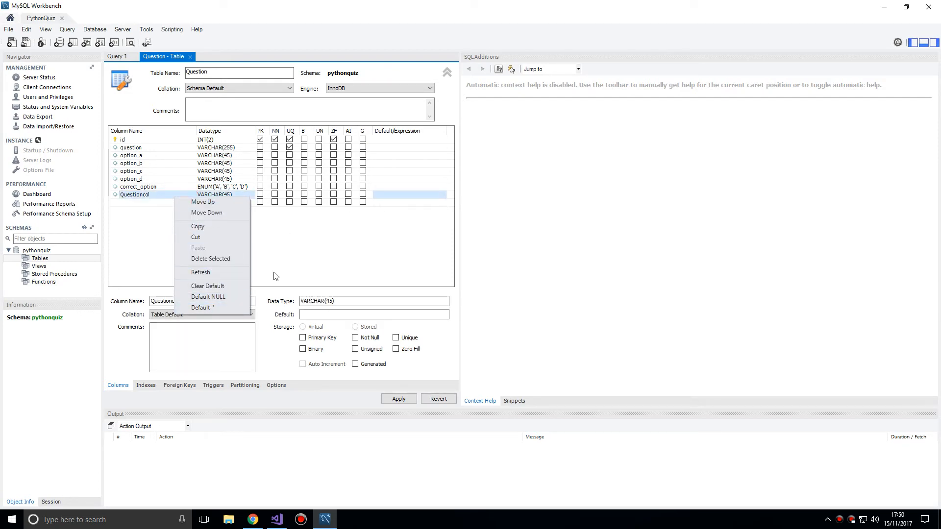
pyautogui.click(210, 259)
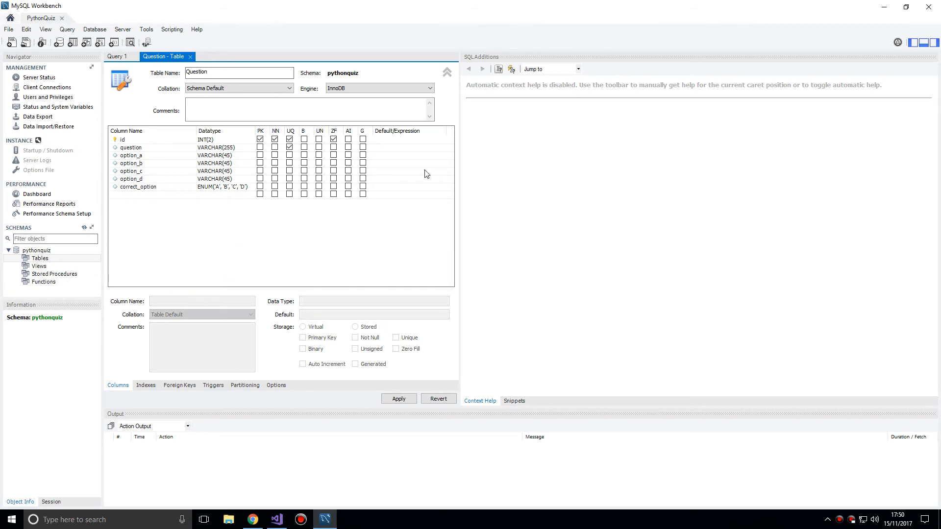
pyautogui.moveTo(561, 241)
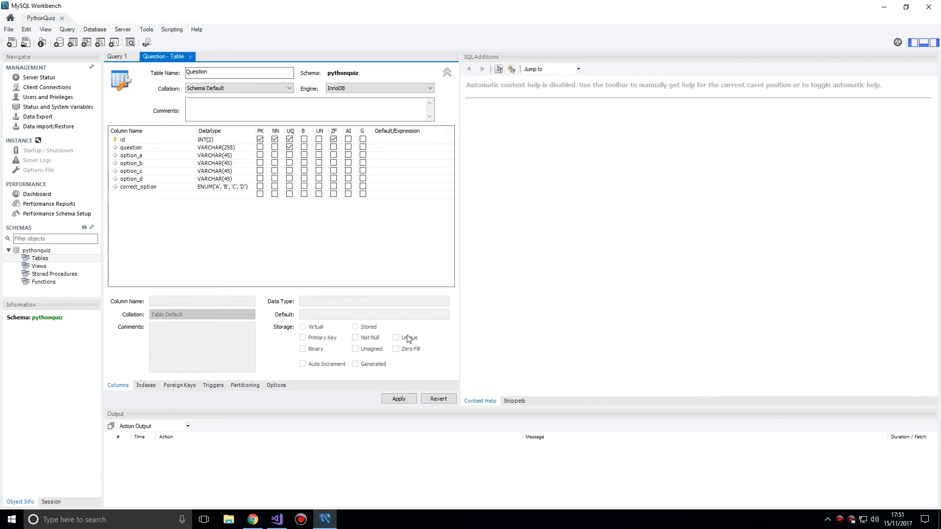
# - Apply the question table design to pythonquiz, accepting the lowercase-name notice and running CREATE TABLE
pyautogui.click(397, 398)
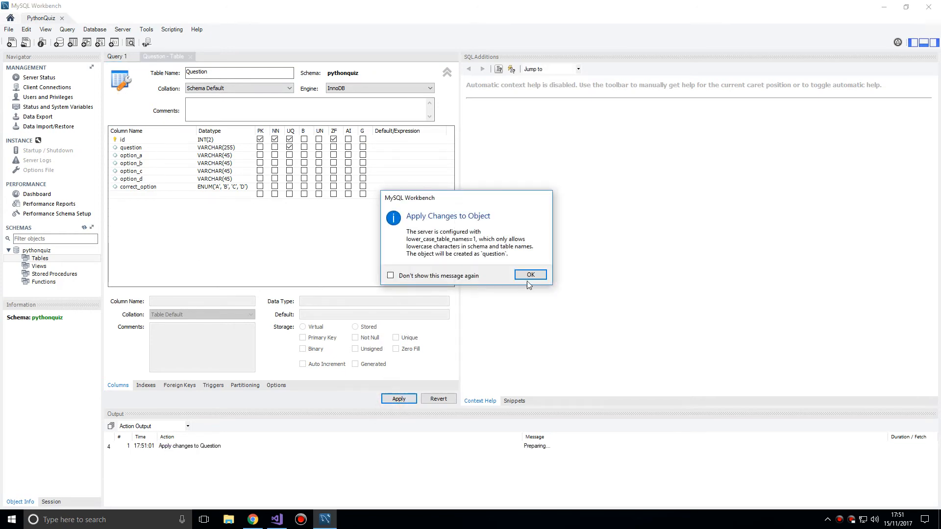
pyautogui.click(529, 275)
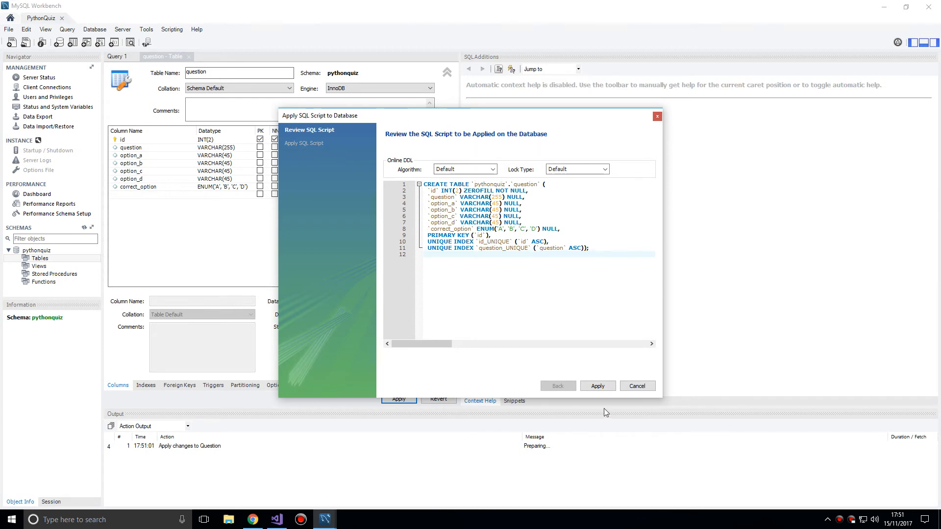
pyautogui.click(596, 386)
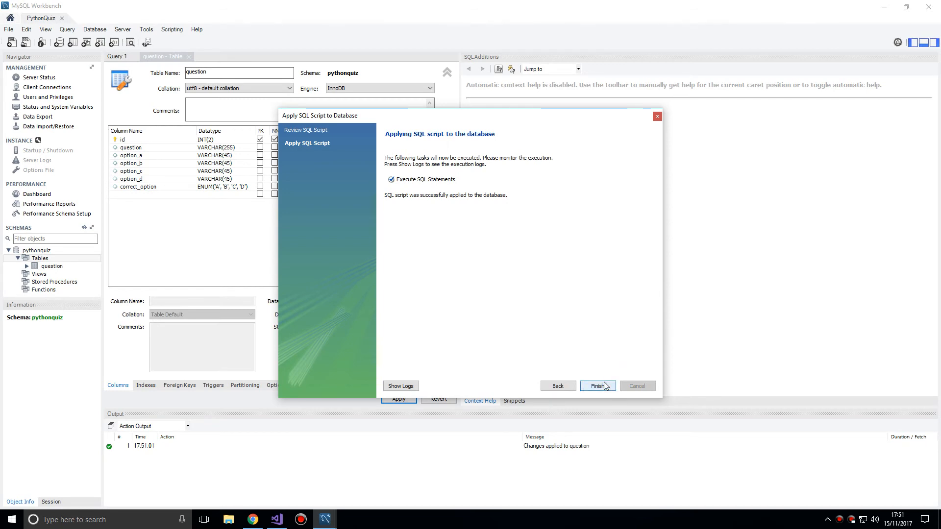
pyautogui.click(596, 386)
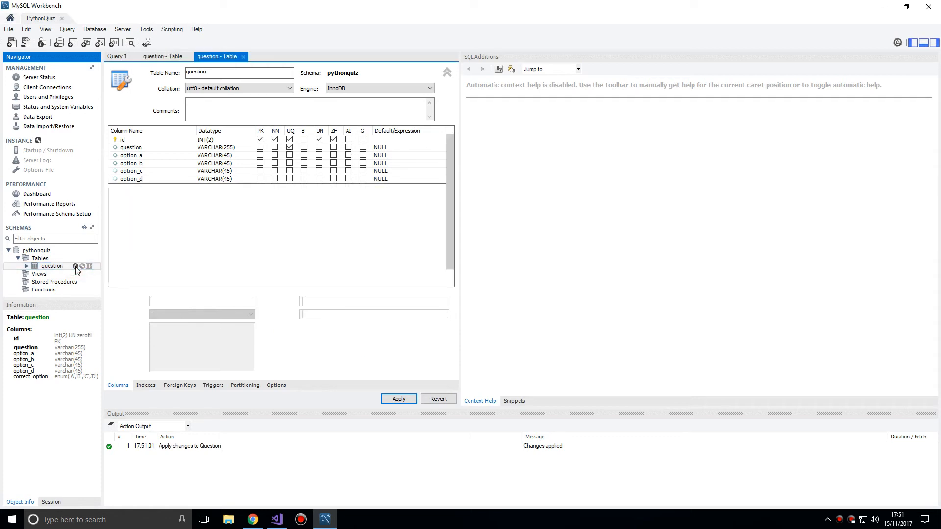
pyautogui.moveTo(91, 268)
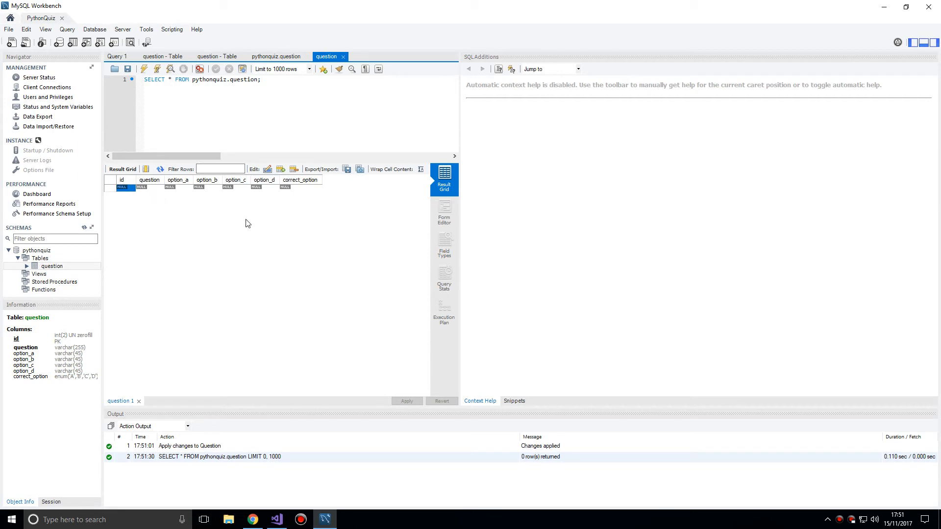
pyautogui.moveTo(428, 224)
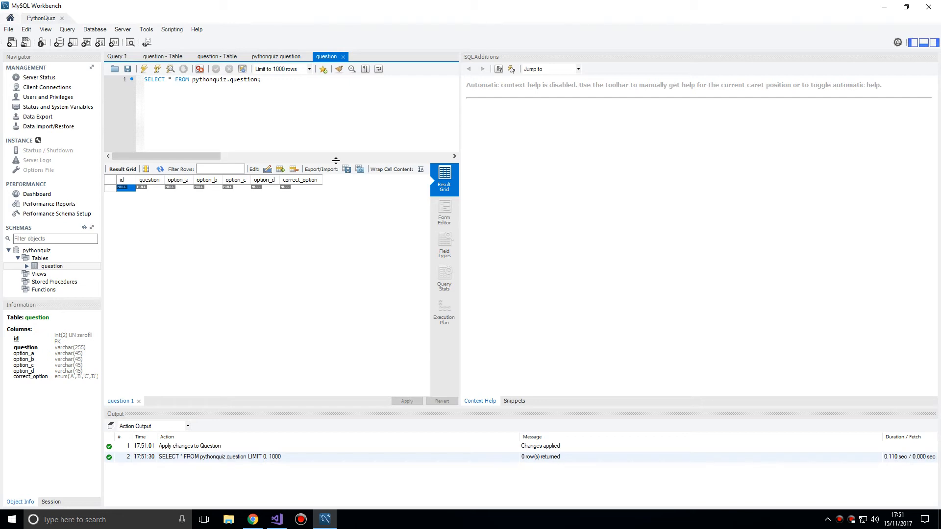
pyautogui.moveTo(246, 138)
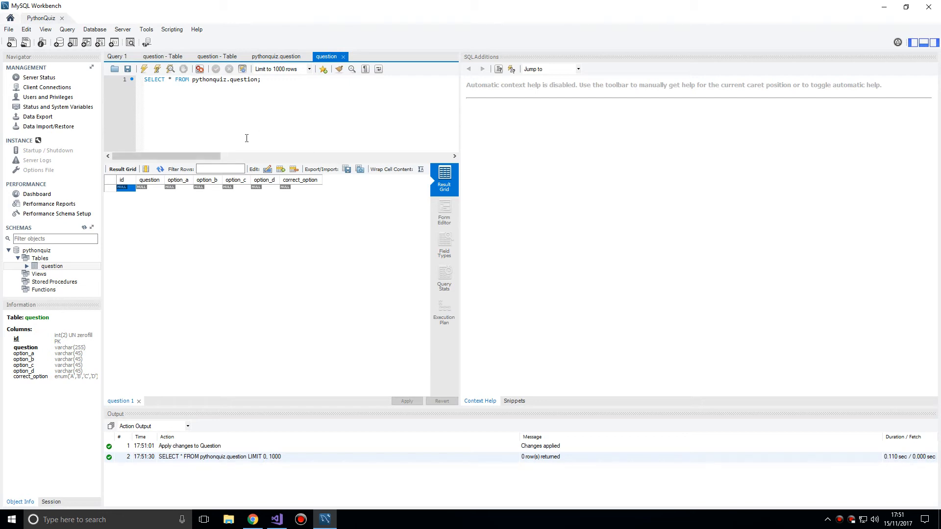
pyautogui.moveTo(451, 99)
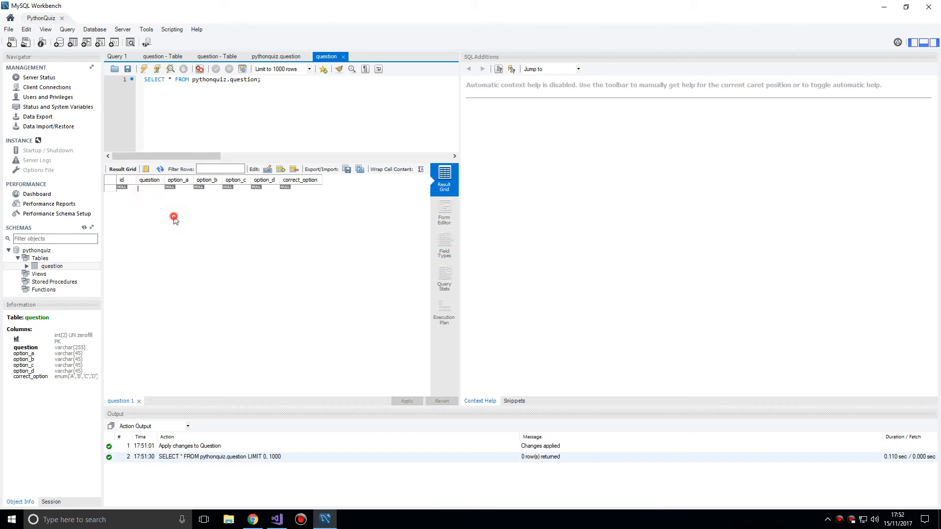
pyautogui.moveTo(160, 202)
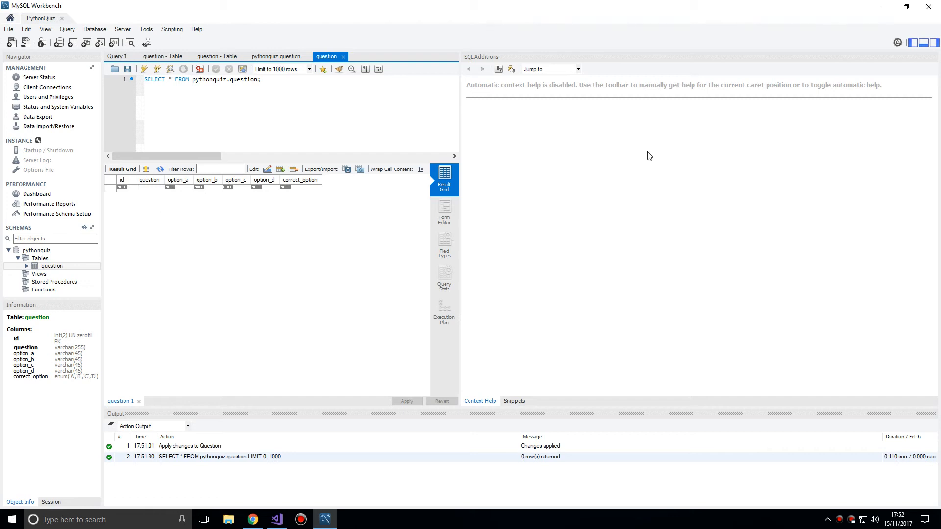
pyautogui.moveTo(585, 183)
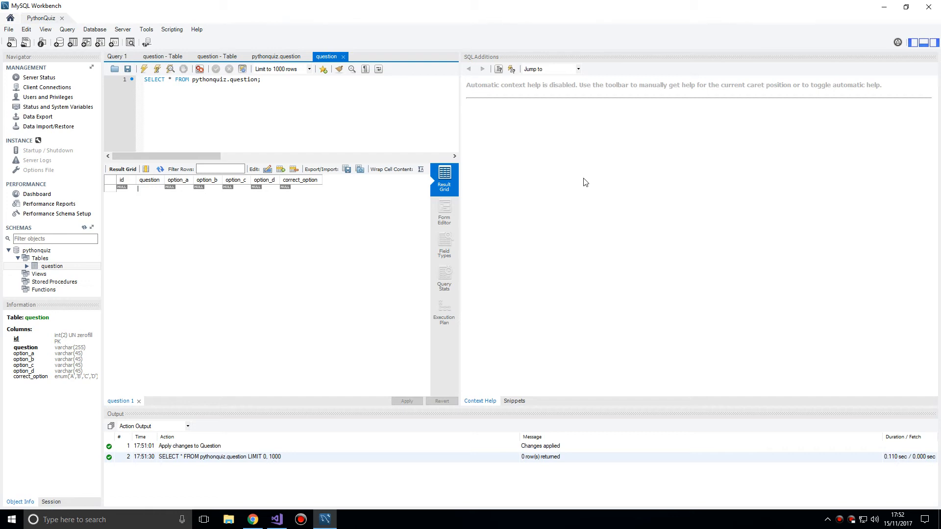
# - Begin typing the first question, starting with 'W', into the empty question grid
pyautogui.write('What is...')
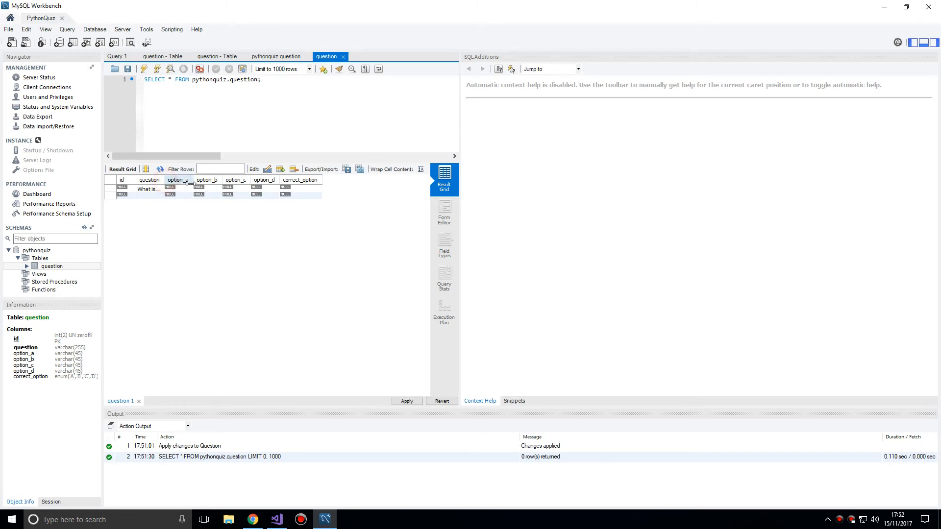
# - Enter 'What is 101 in decimal?' with options 1, 5, 17, 4, answer D, then apply
pyautogui.moveTo(194, 180); pyautogui.dragTo(211, 179)
pyautogui.write('1')
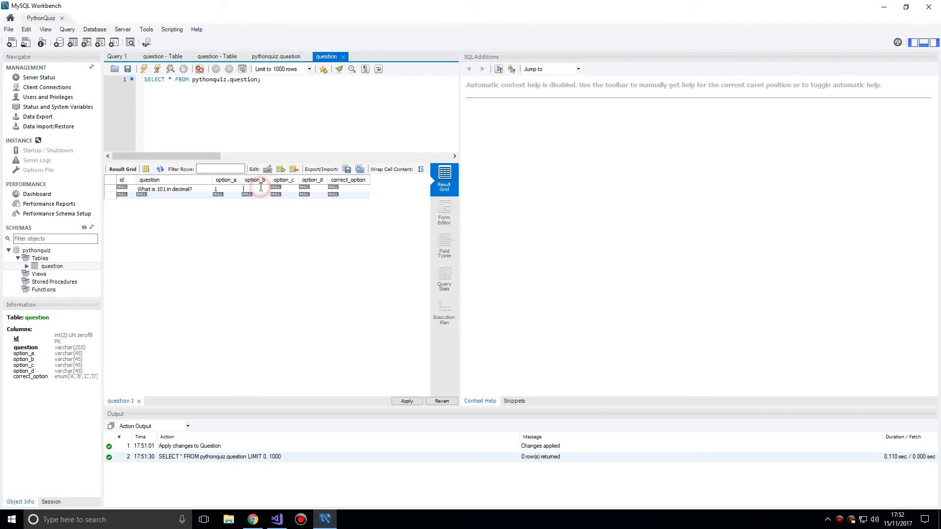
pyautogui.write('5')
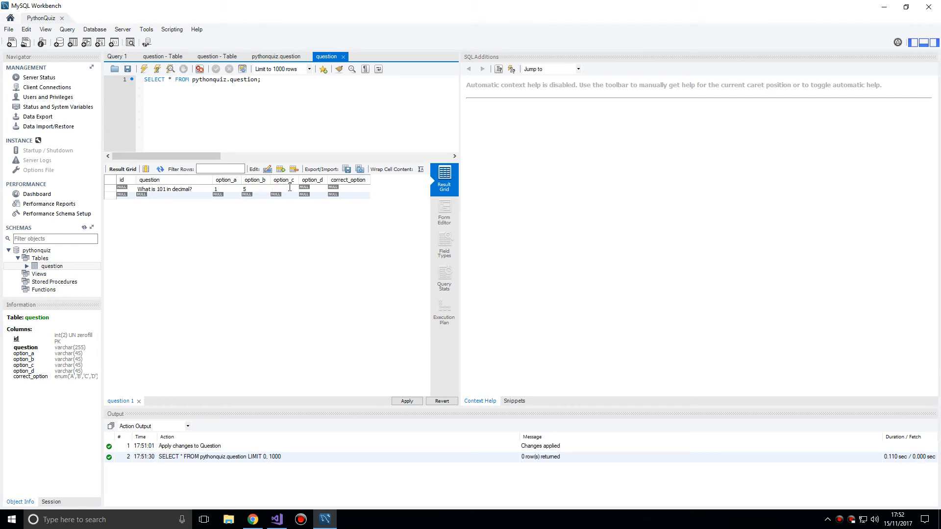
pyautogui.write('17')
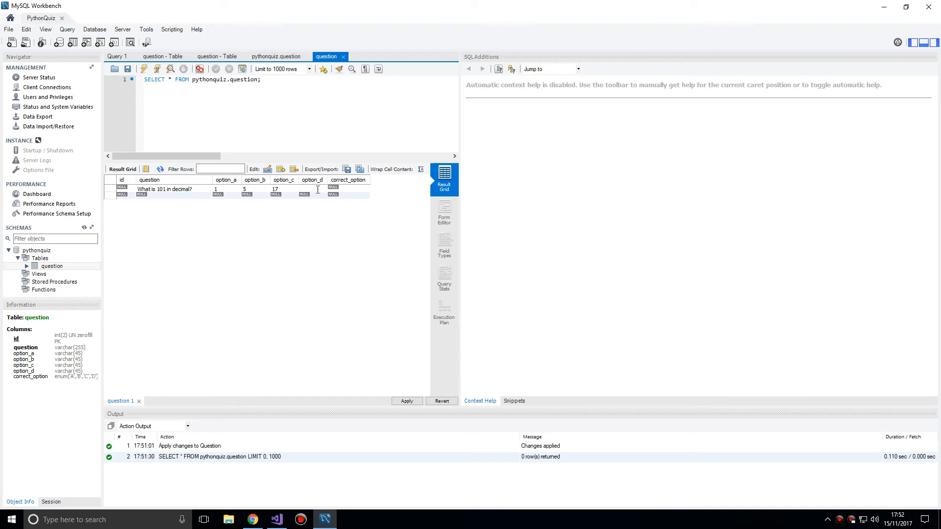
pyautogui.write('4')
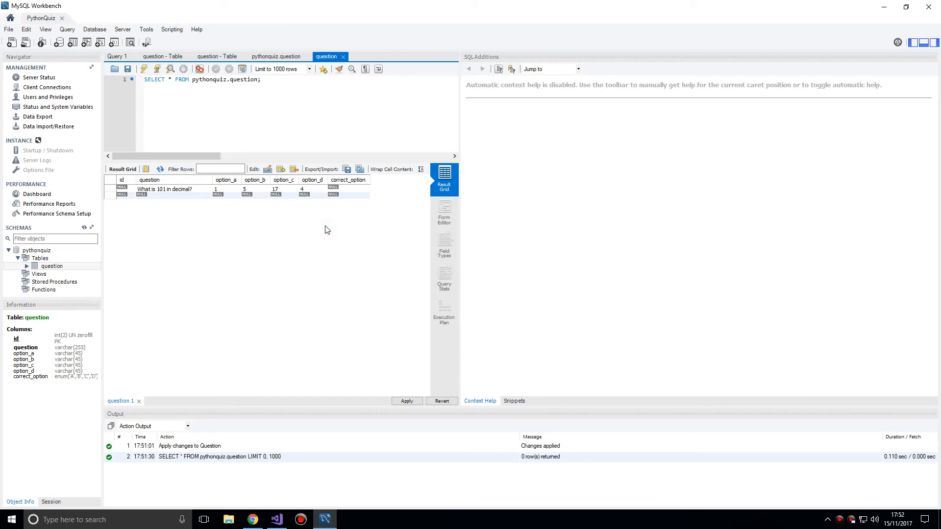
pyautogui.moveTo(320, 189)
pyautogui.write('D')
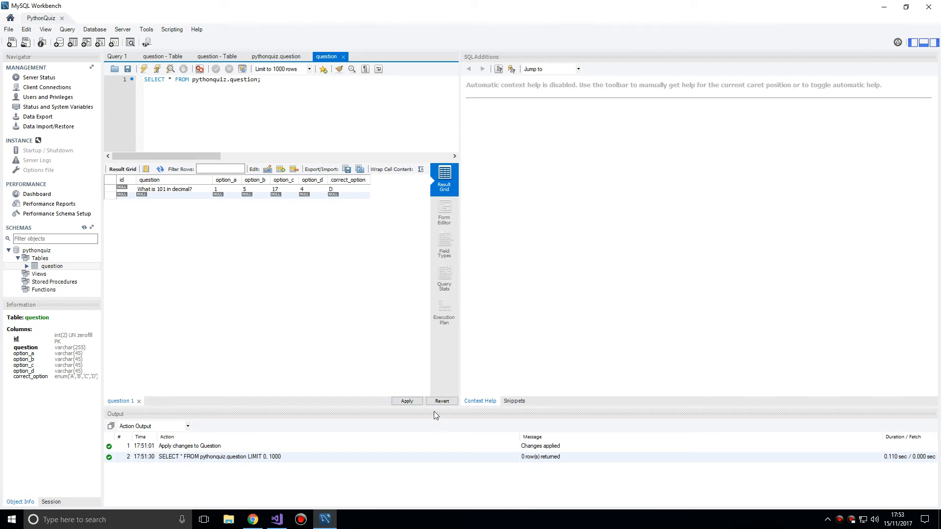
pyautogui.click(406, 401)
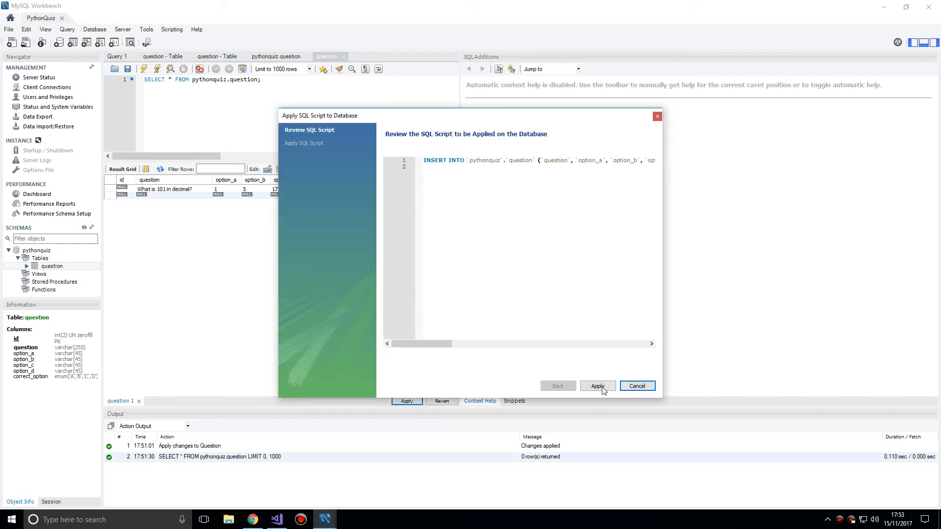
# - Run the insert script so the first quiz row is saved with id 00
pyautogui.click(597, 385)
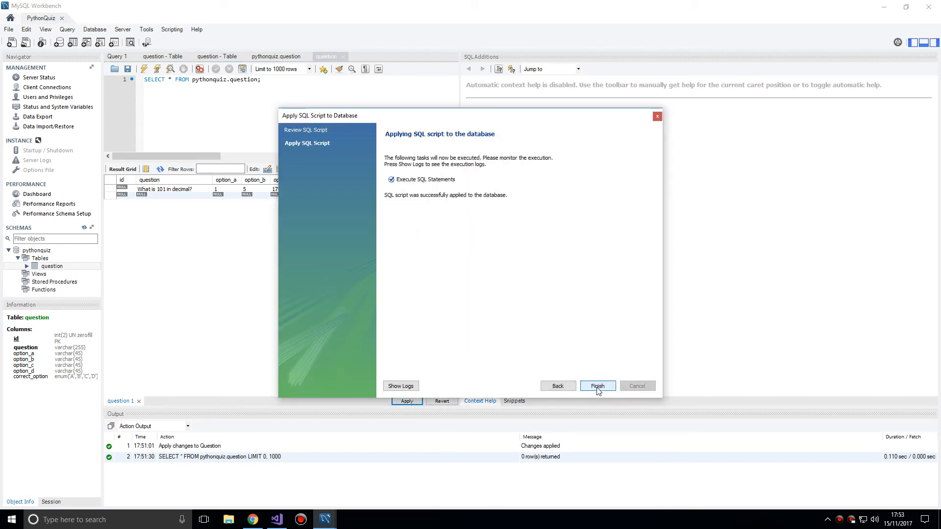
pyautogui.click(597, 385)
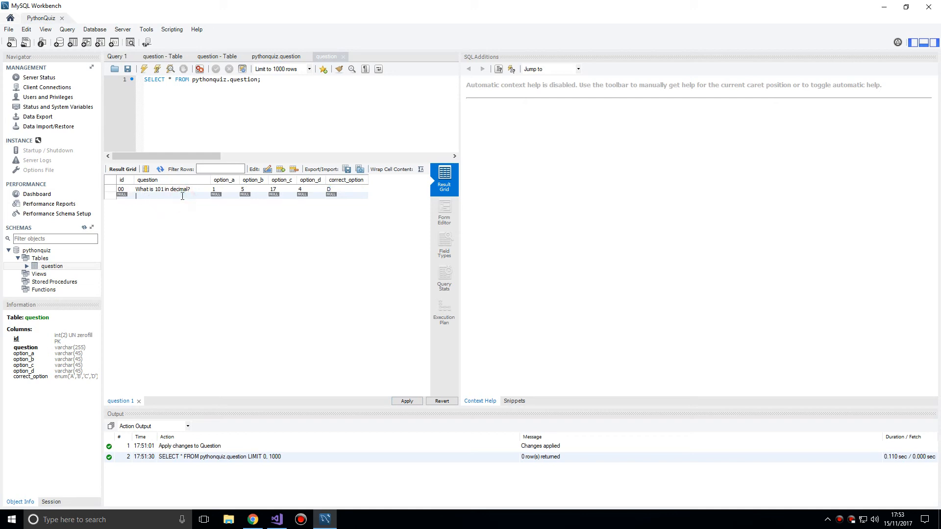
# - Type the second question 'Which of these is a programming language' into row two
pyautogui.write('What')
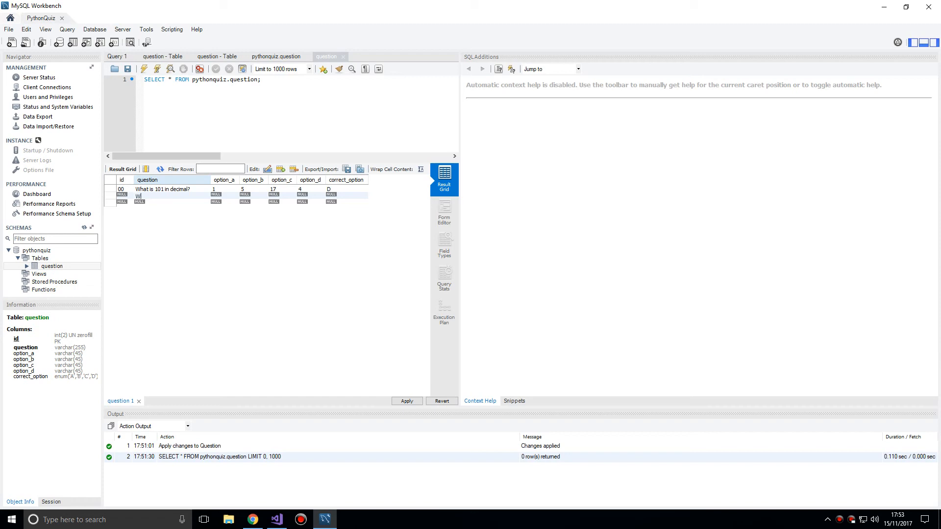
pyautogui.write('hich of th')
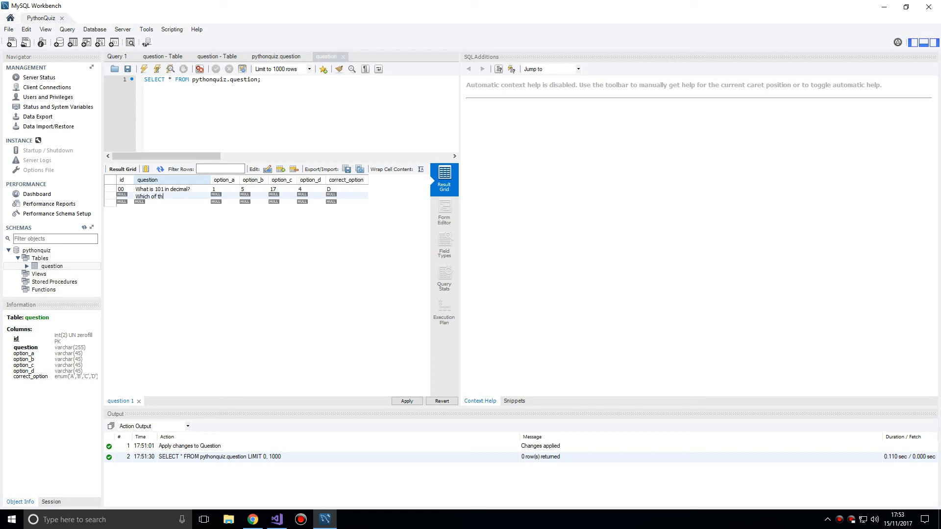
pyautogui.write('ese are')
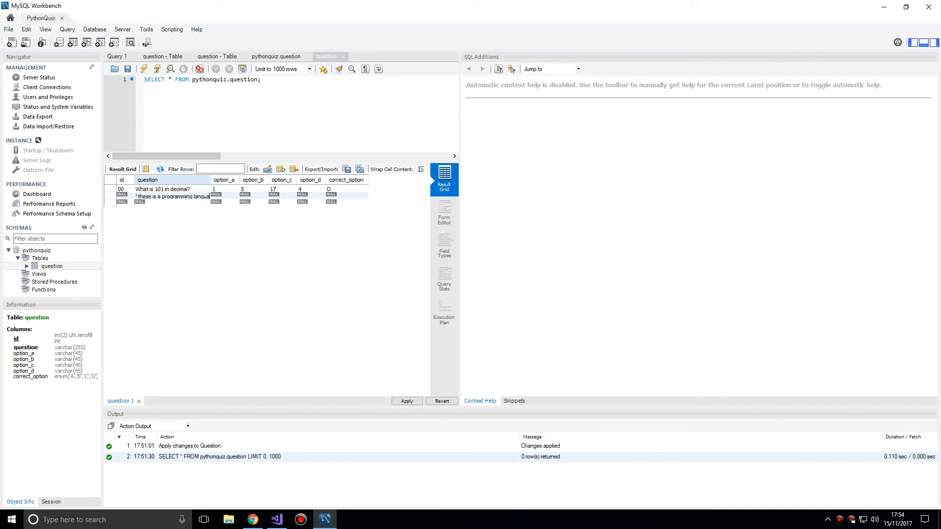
pyautogui.write('Which of these is a program')
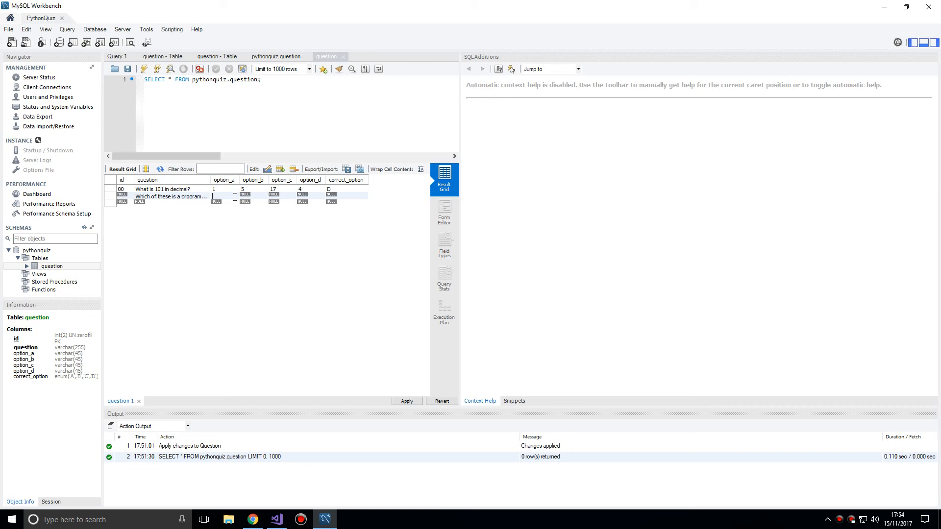
# - Fill row two's option cells with X#, Python, Fortxt and Booh
pyautogui.write('X#')
pyautogui.click(282, 196)
pyautogui.write('F')
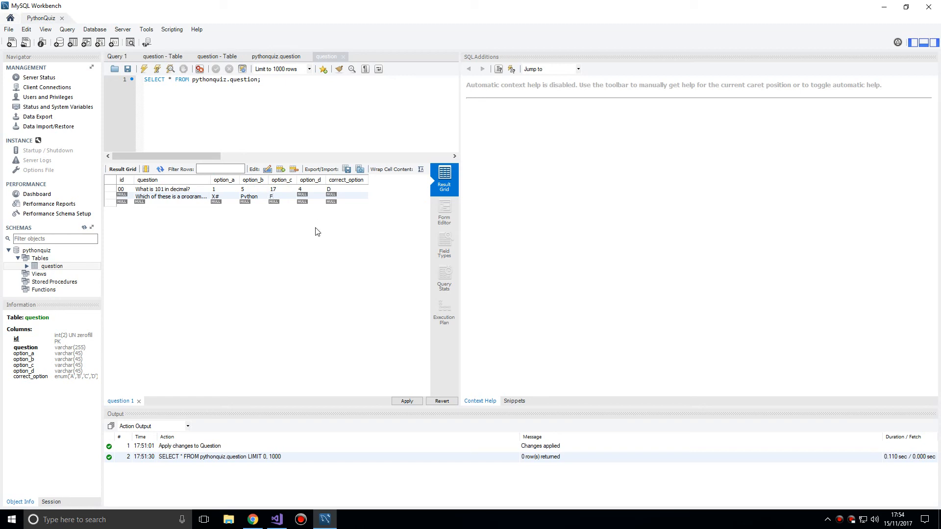
pyautogui.write('ortxt')
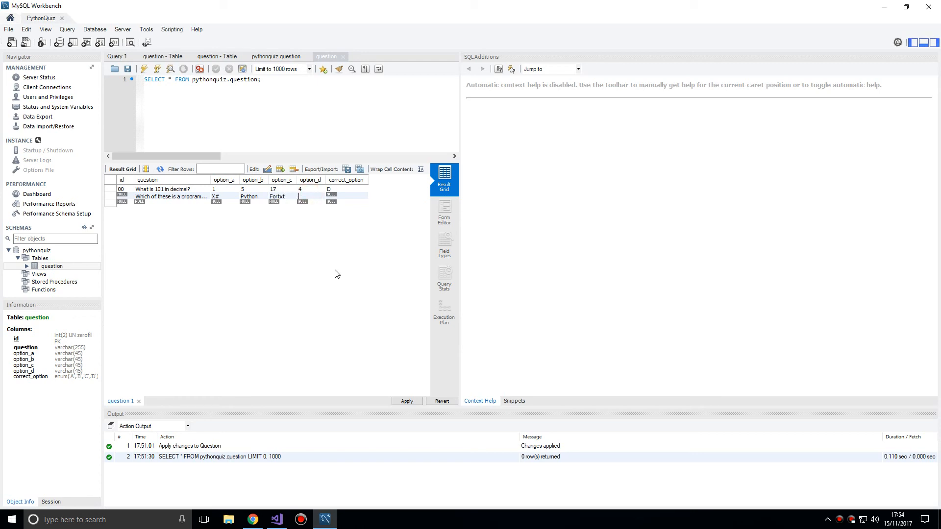
pyautogui.moveTo(353, 270)
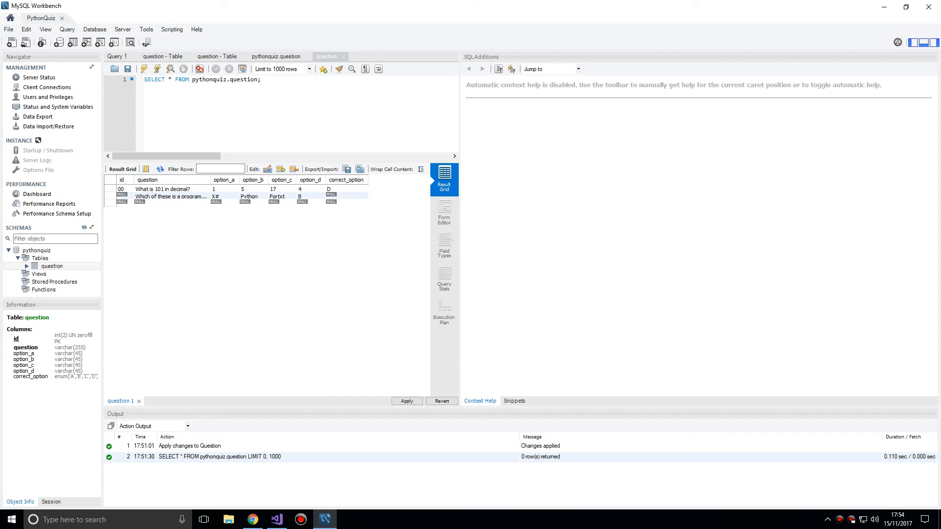
pyautogui.write('Booh')
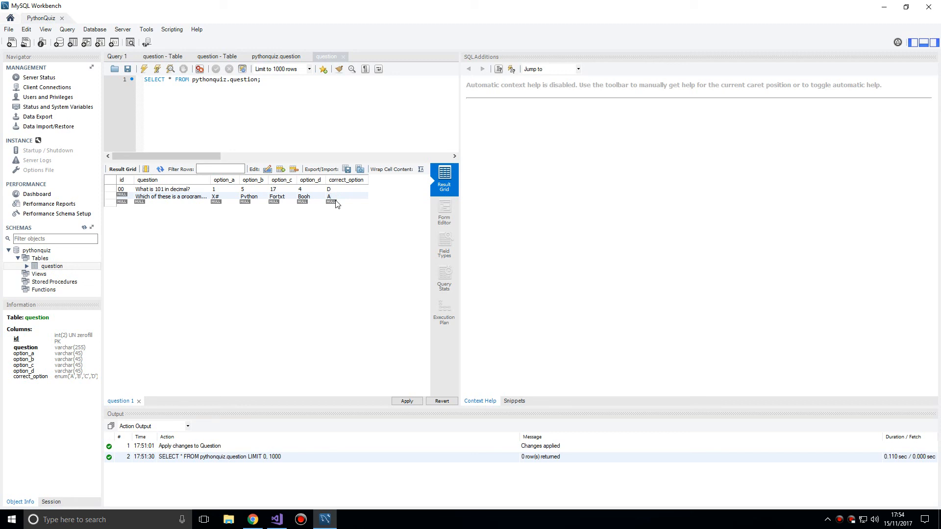
pyautogui.write('Alice')
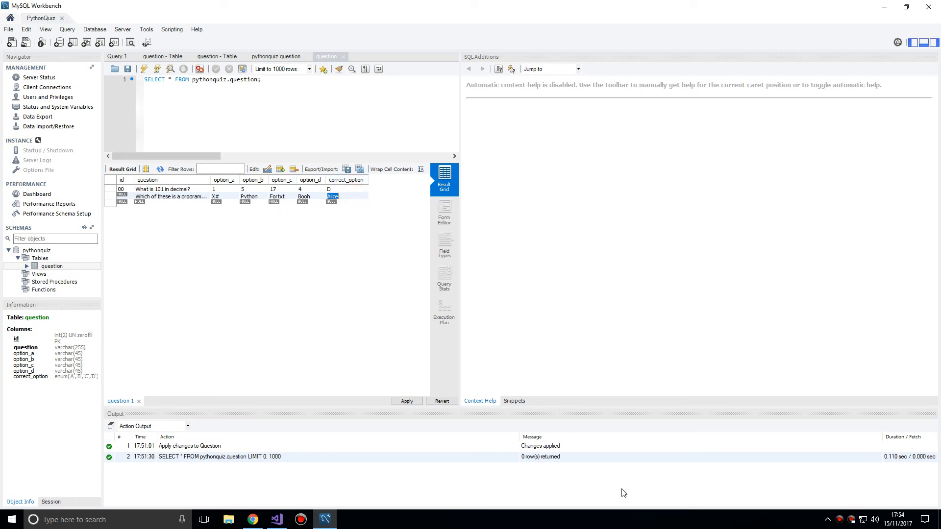
# - Attempt to insert the second row, hit the duplicate '00' primary key error, and cancel
pyautogui.click(406, 401)
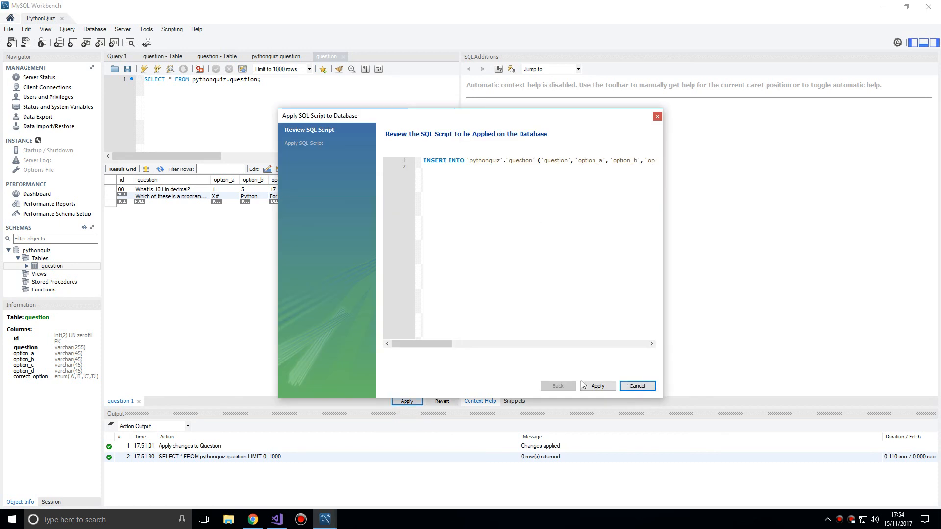
pyautogui.click(596, 386)
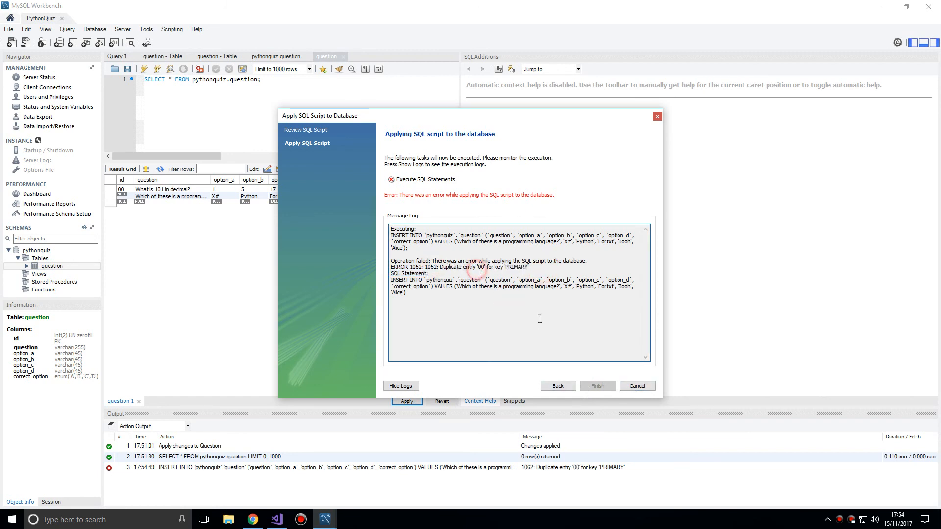
pyautogui.click(637, 385)
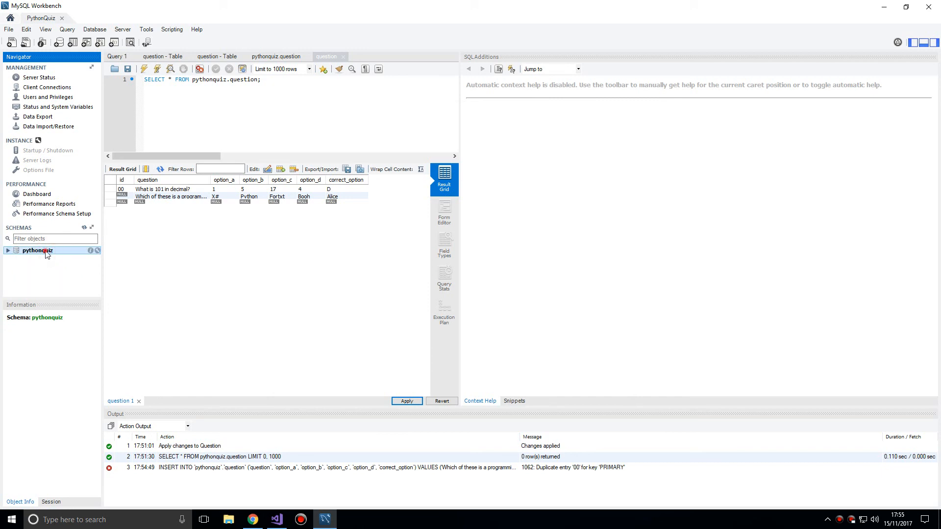
# - Apply the ALTER TABLE making the question id column auto-increment, then return to the rows
pyautogui.click(217, 56)
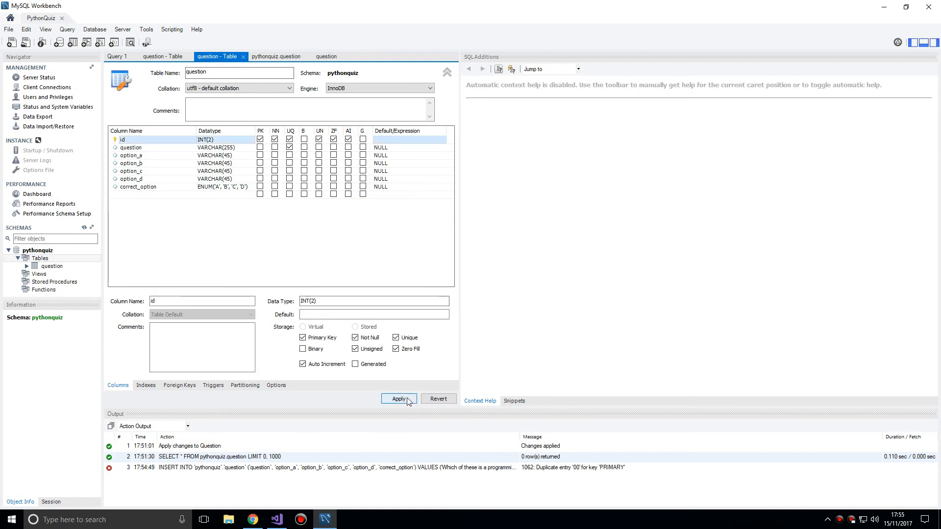
pyautogui.click(398, 398)
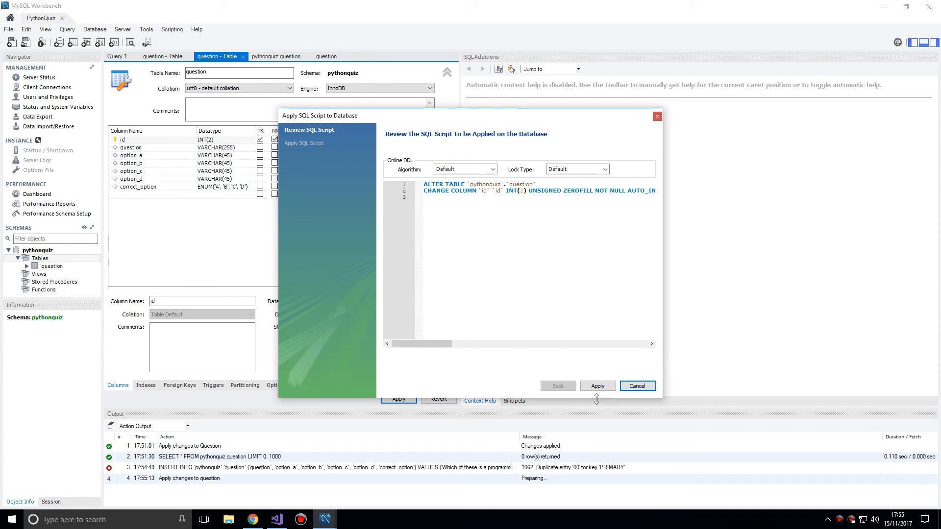
pyautogui.click(597, 386)
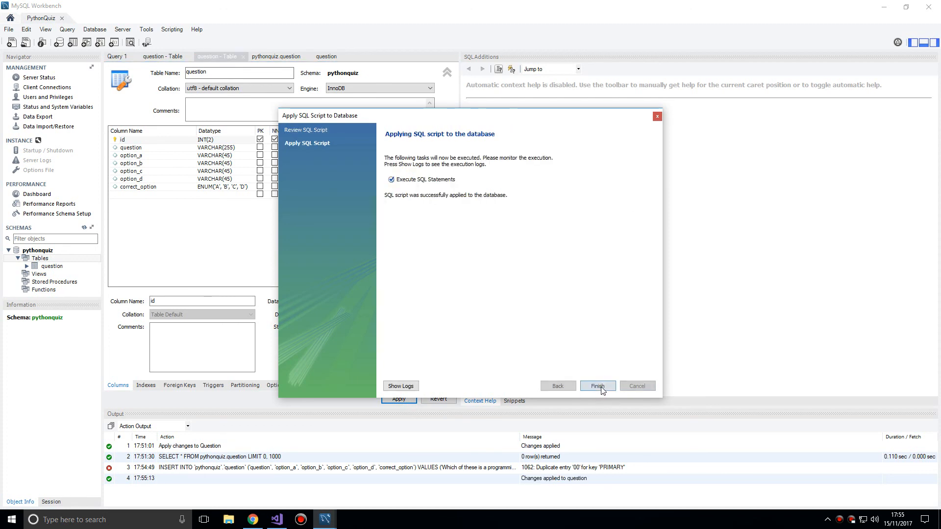
pyautogui.click(597, 385)
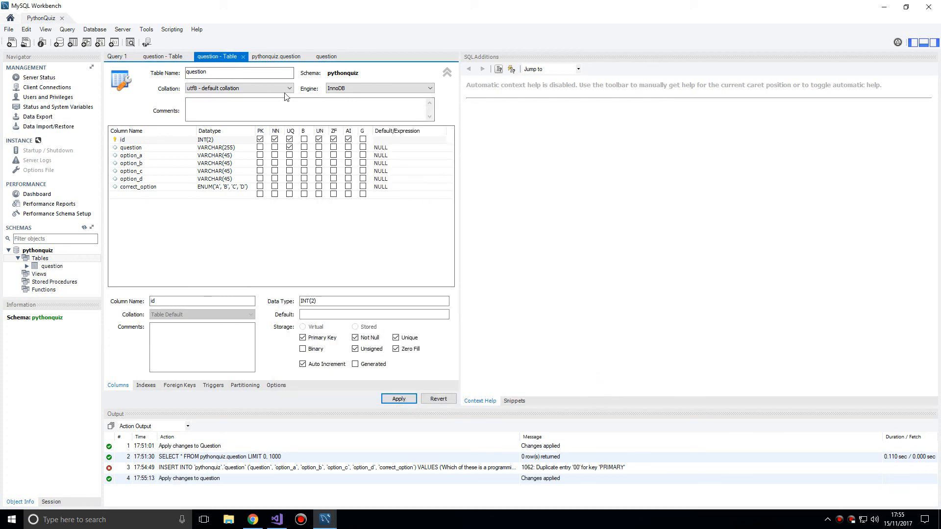
pyautogui.click(326, 56)
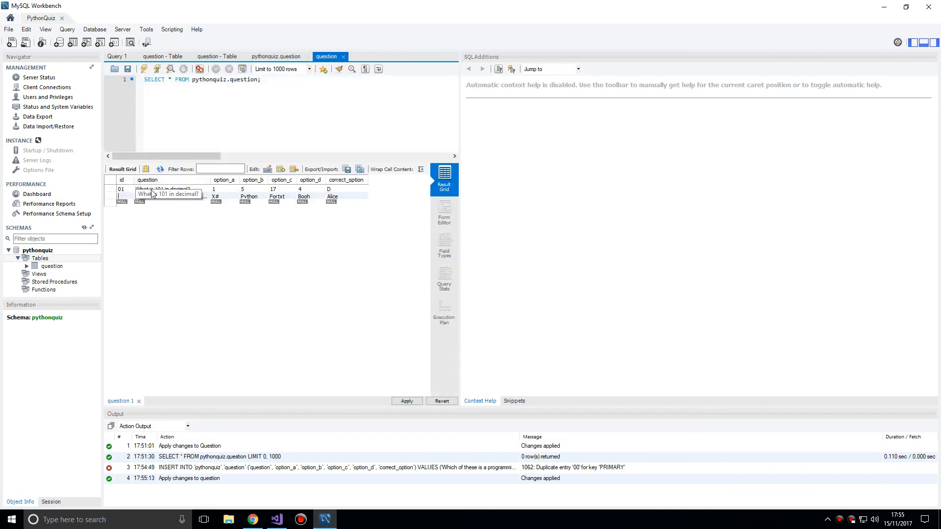
# - Save the second row as id 02 and set its correct_option cell to B
pyautogui.click(406, 400)
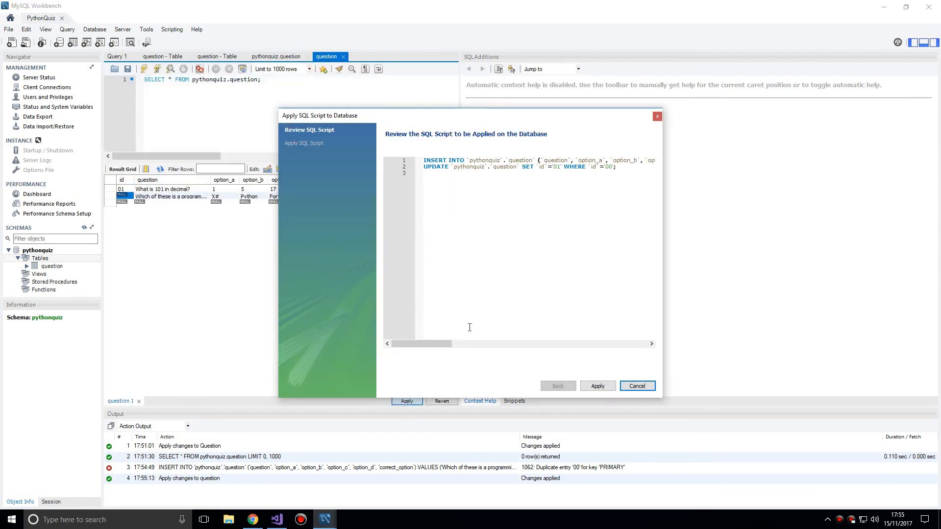
pyautogui.click(597, 386)
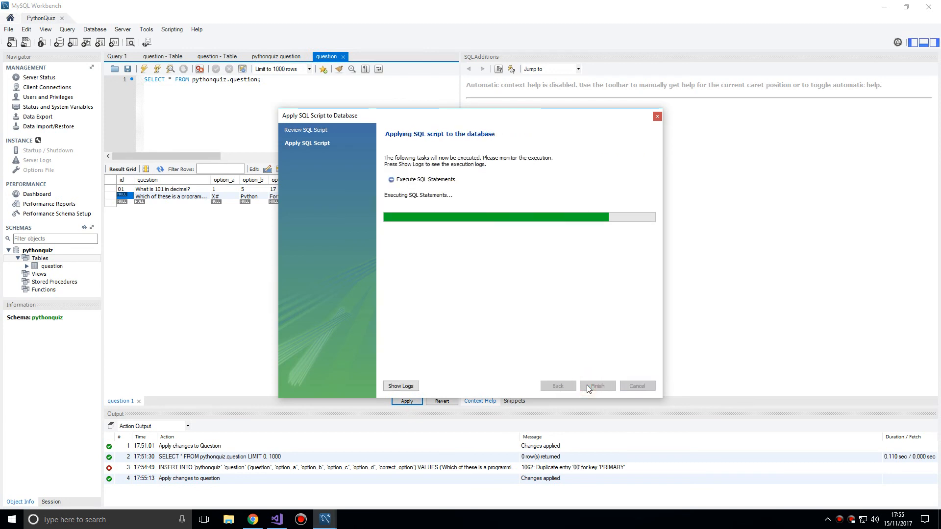
pyautogui.click(597, 386)
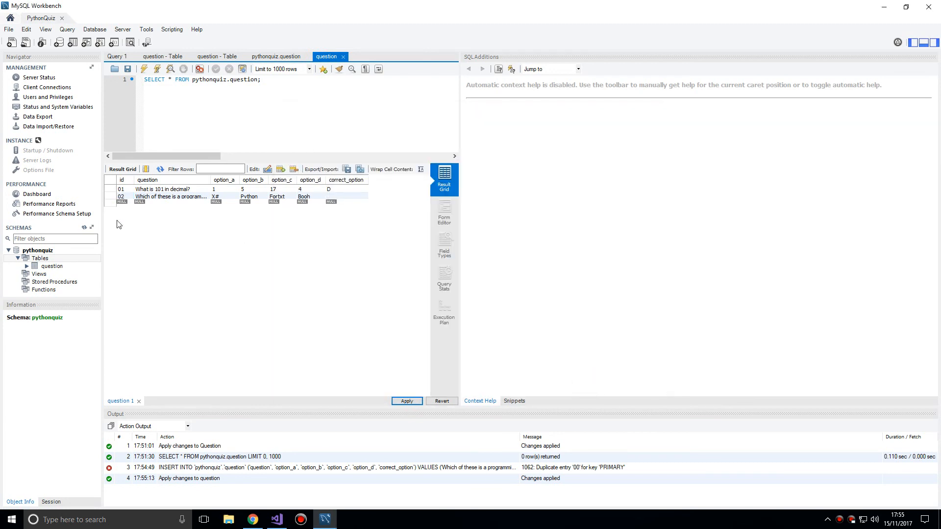
pyautogui.click(343, 197)
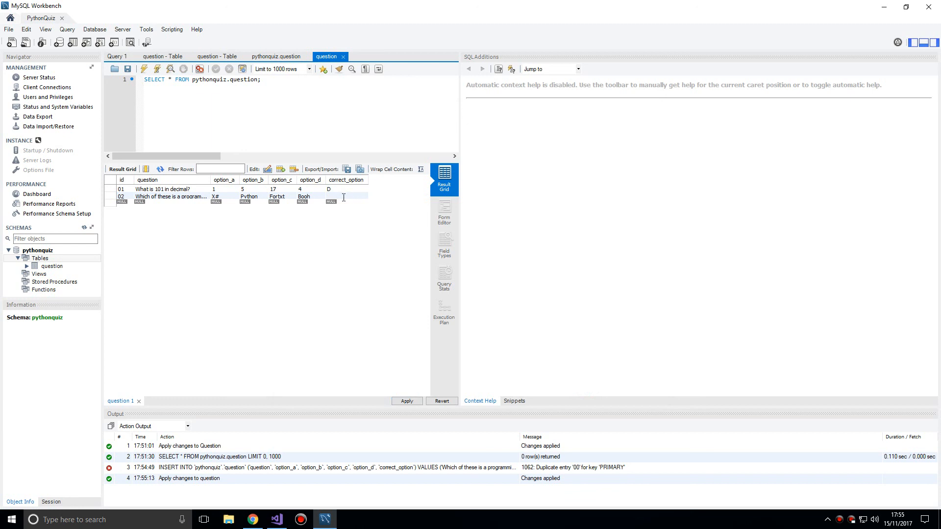
pyautogui.click(407, 401)
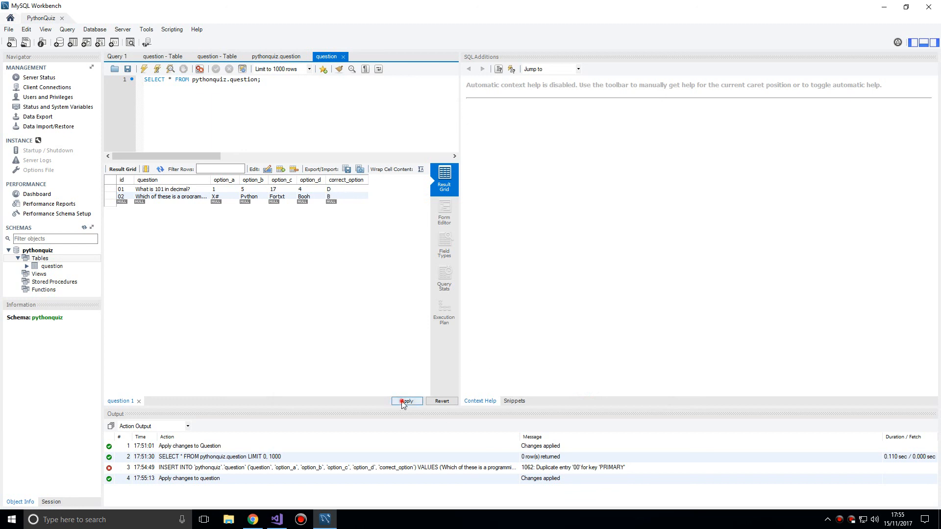
# - Review and apply the UPDATE setting question 02's correct_option to B
pyautogui.click(406, 401)
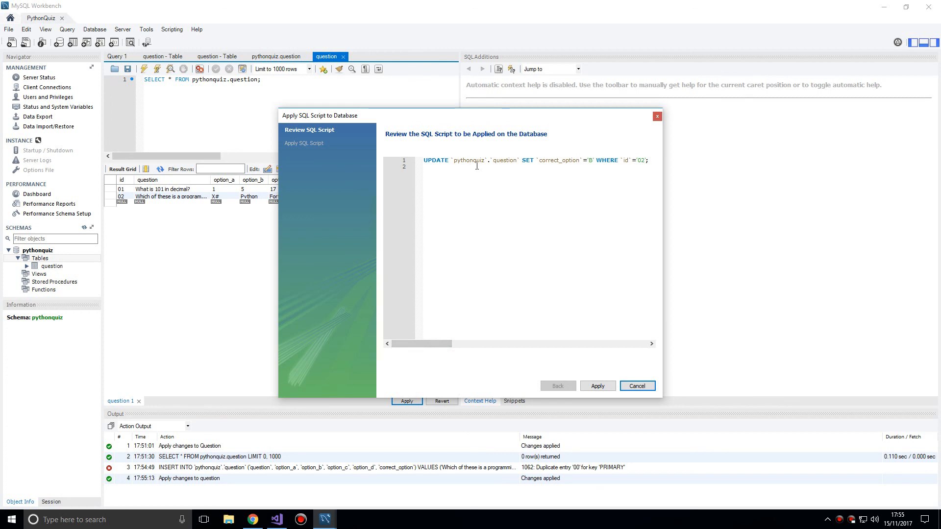
pyautogui.moveTo(491, 158)
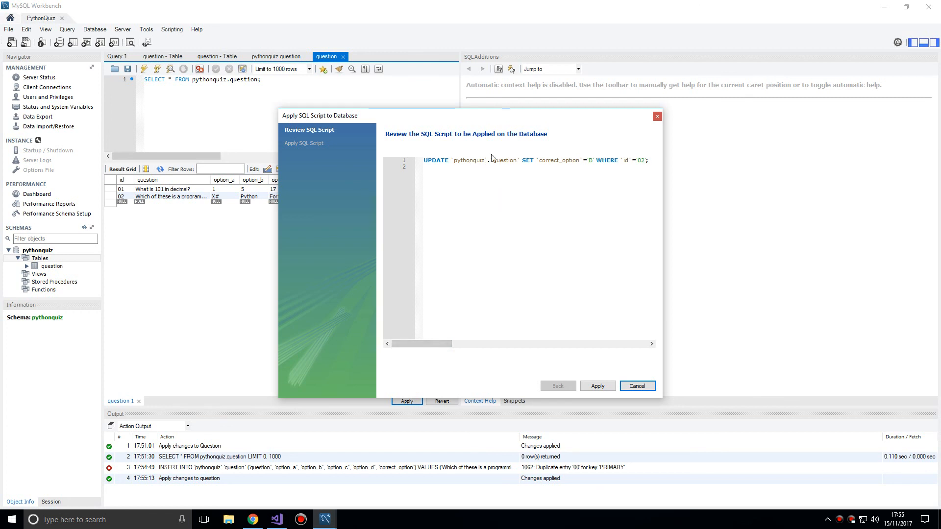
pyautogui.doubleClick(468, 161)
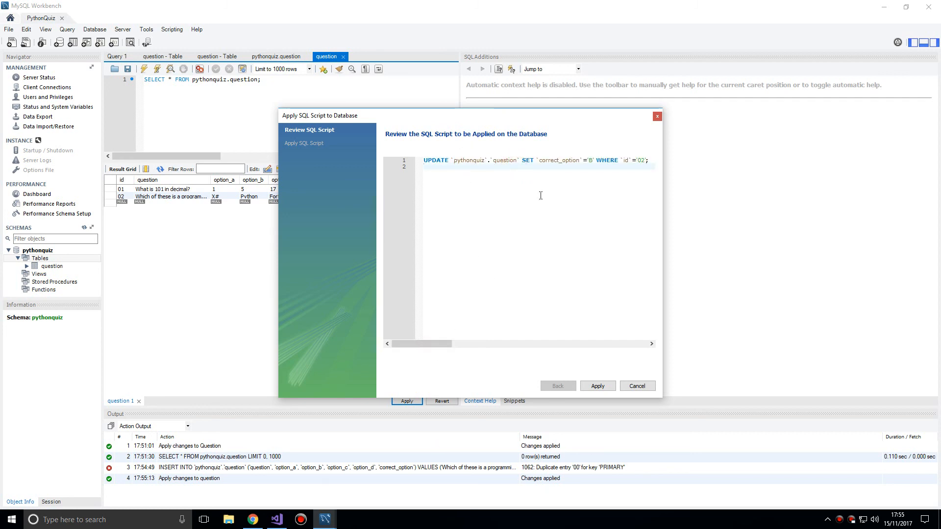
pyautogui.click(597, 385)
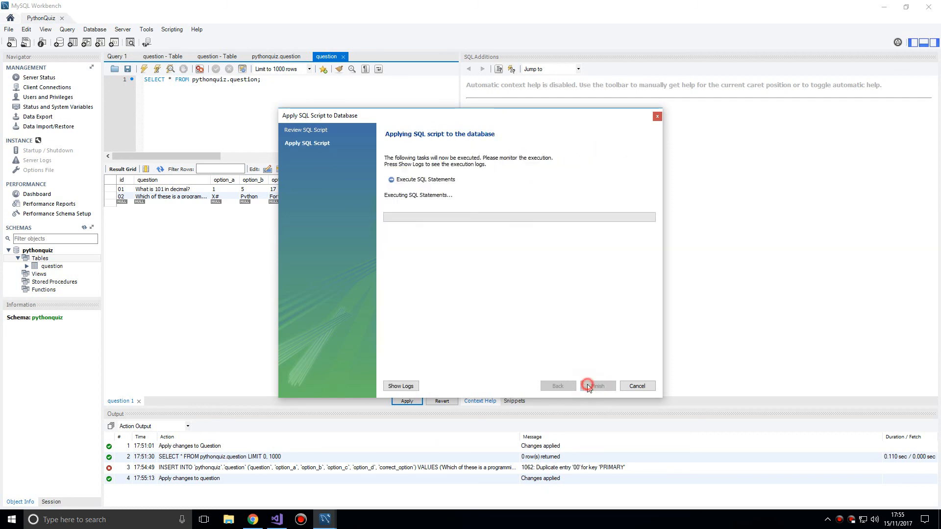
pyautogui.click(596, 385)
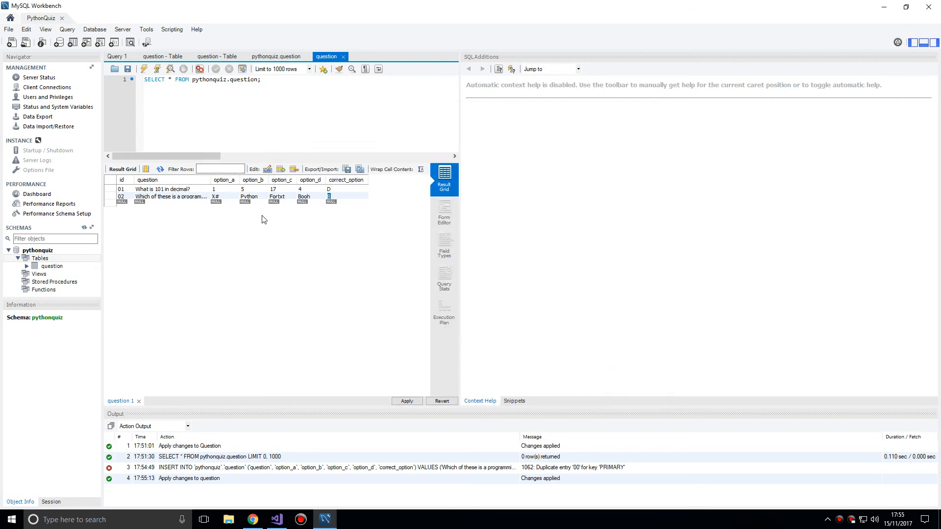
pyautogui.moveTo(263, 217)
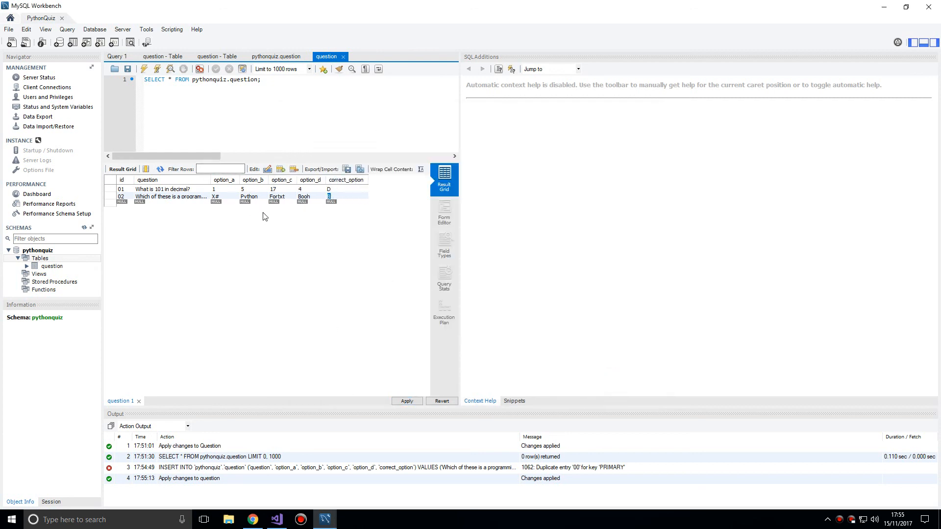